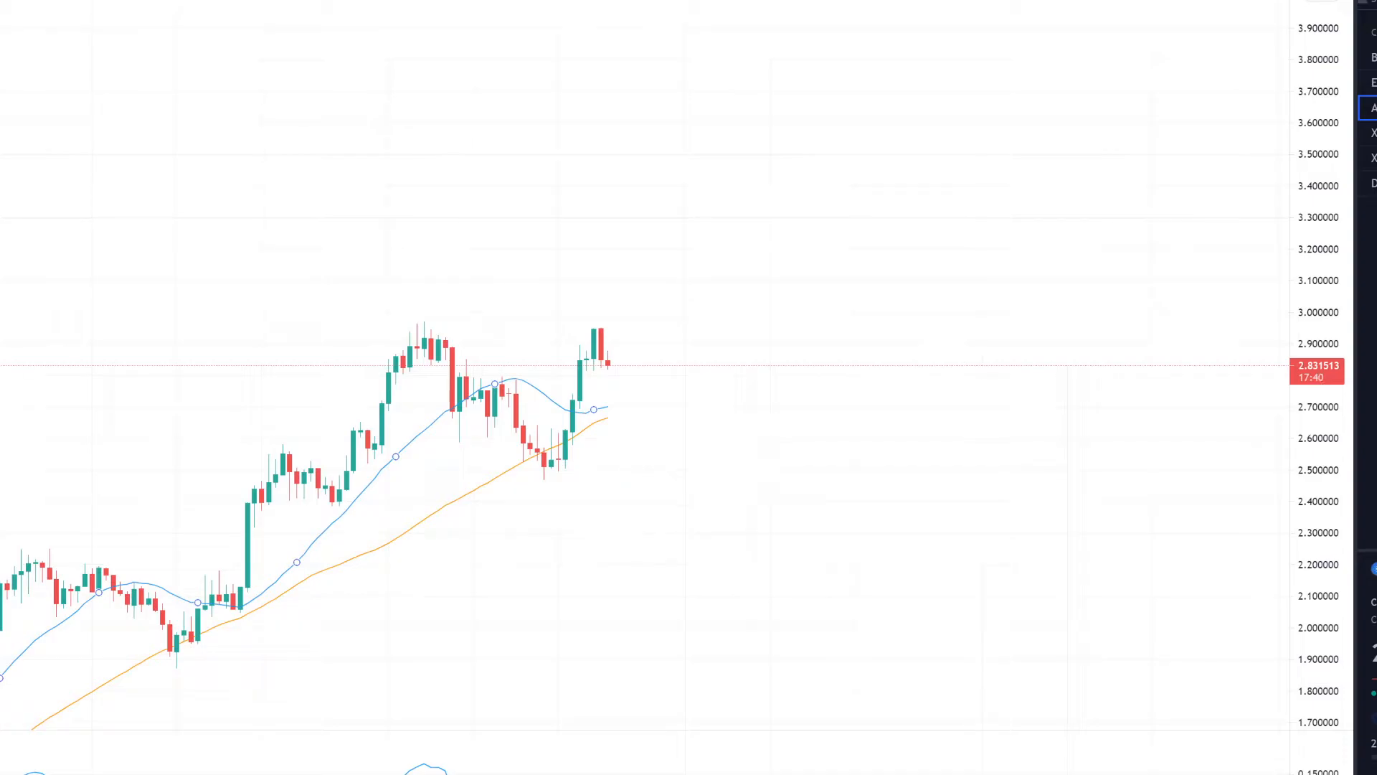
mouse_move(620, 565)
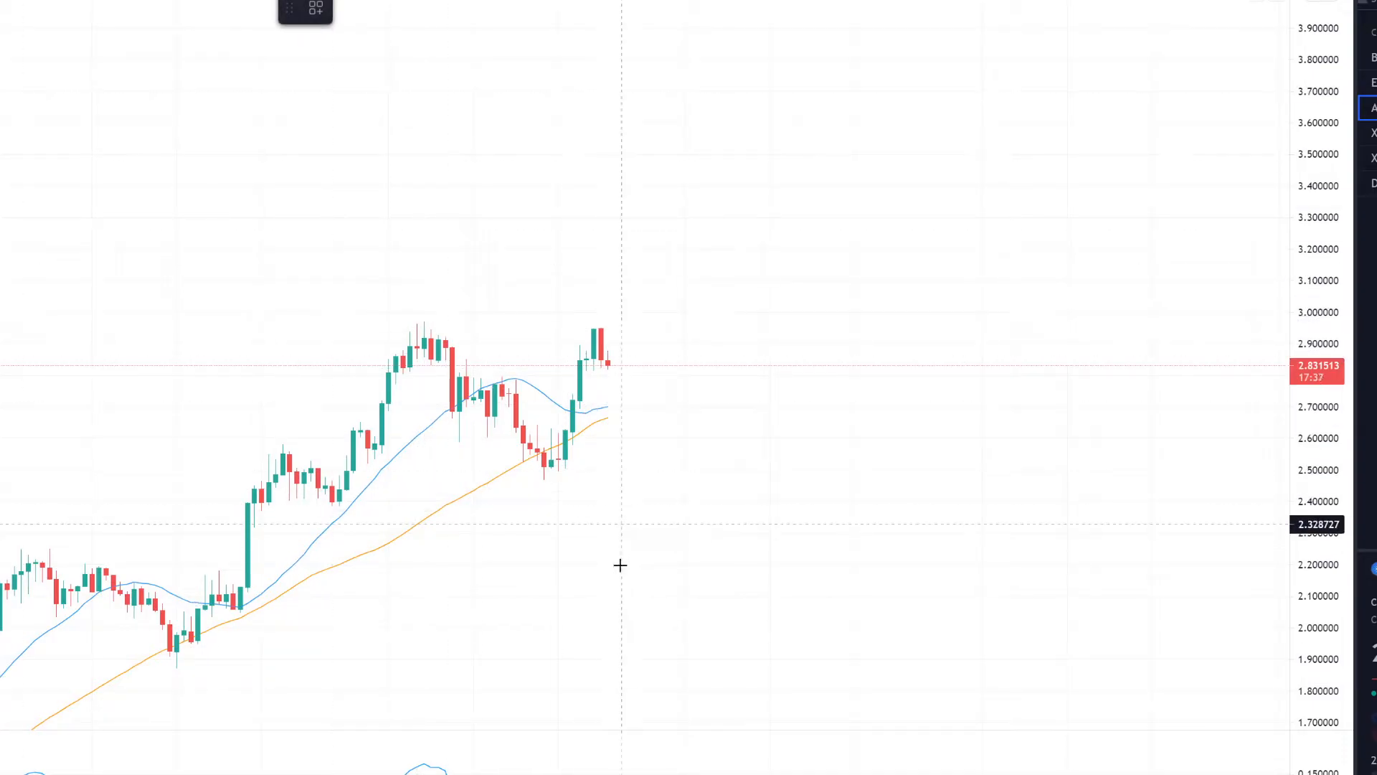
mouse_move(542, 479)
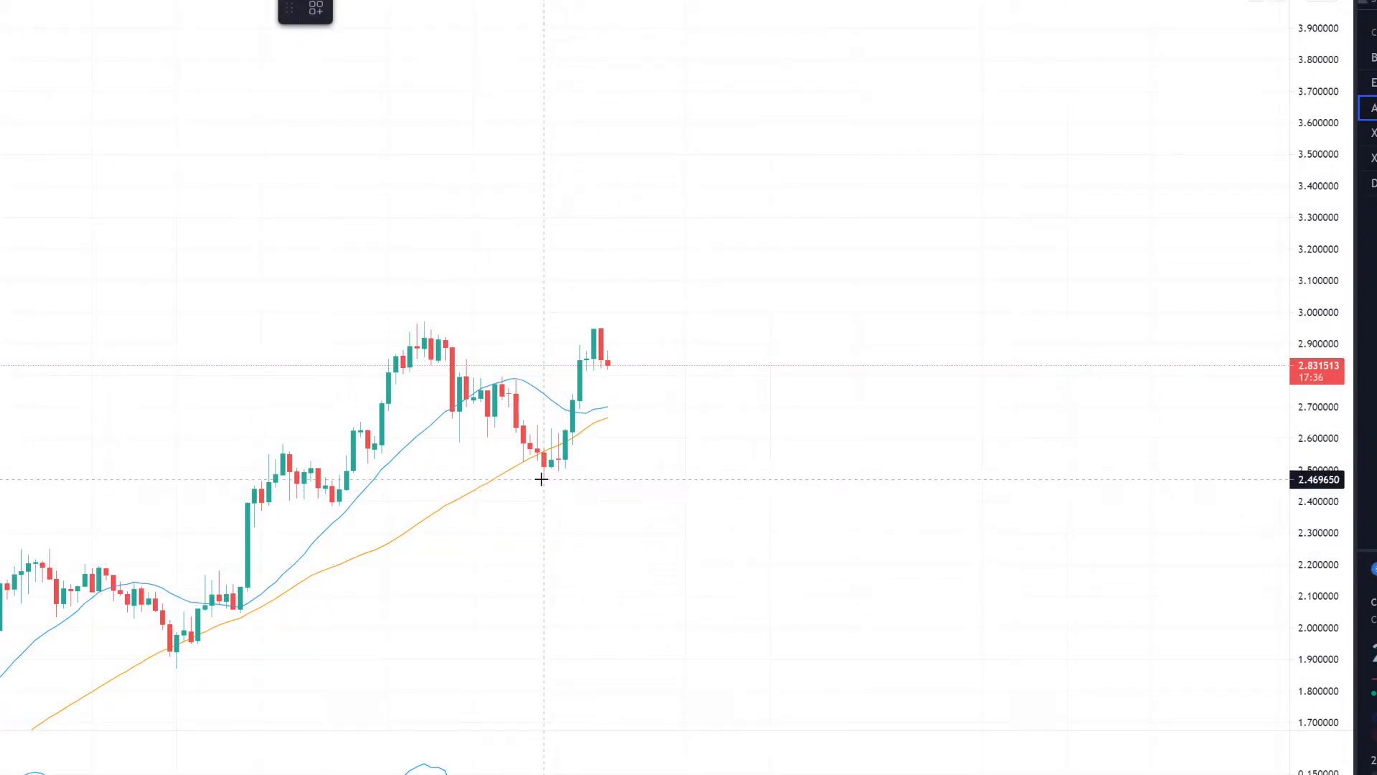
Step: Draw a Fib Retracement from the 2.4697 swing low up to the 2.9509 swing high
left_click_drag(543, 480, 626, 326)
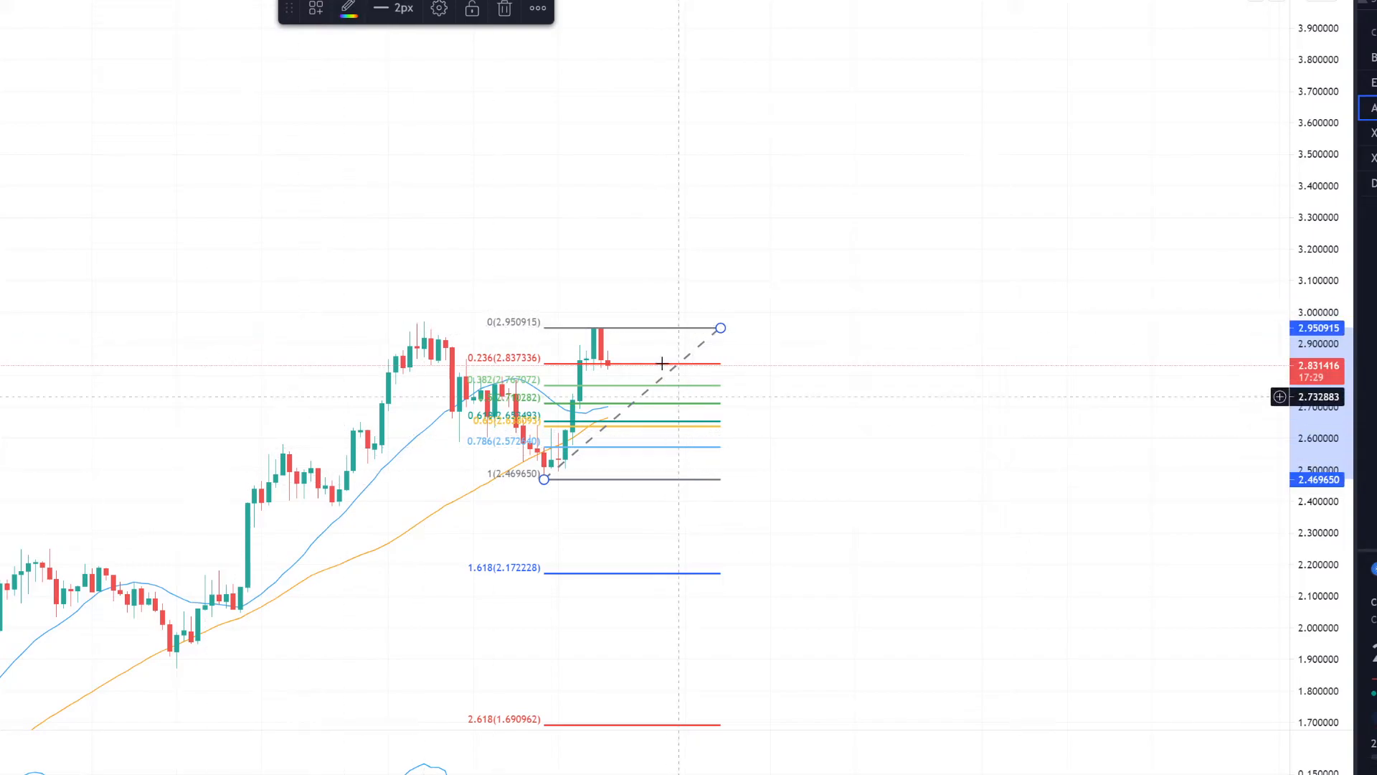
mouse_move(480, 323)
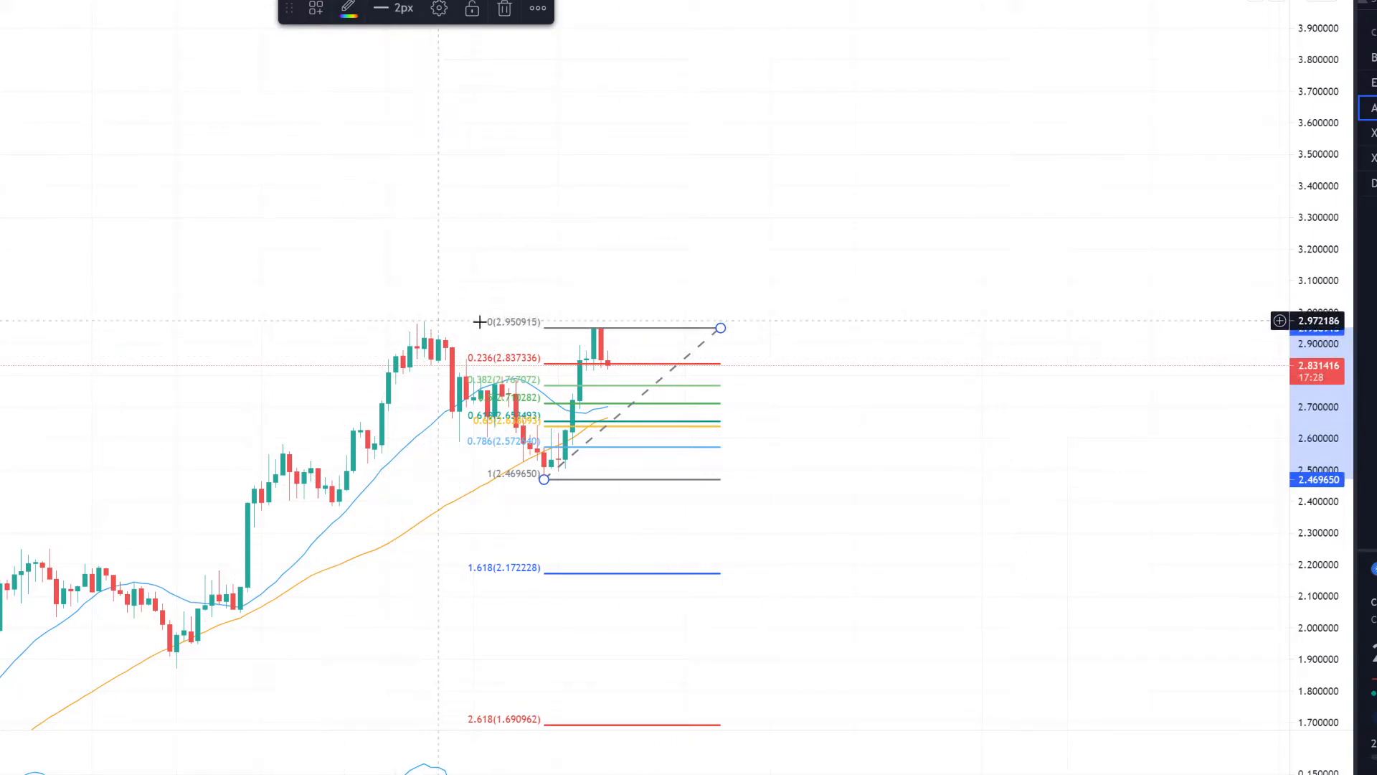
mouse_move(634, 334)
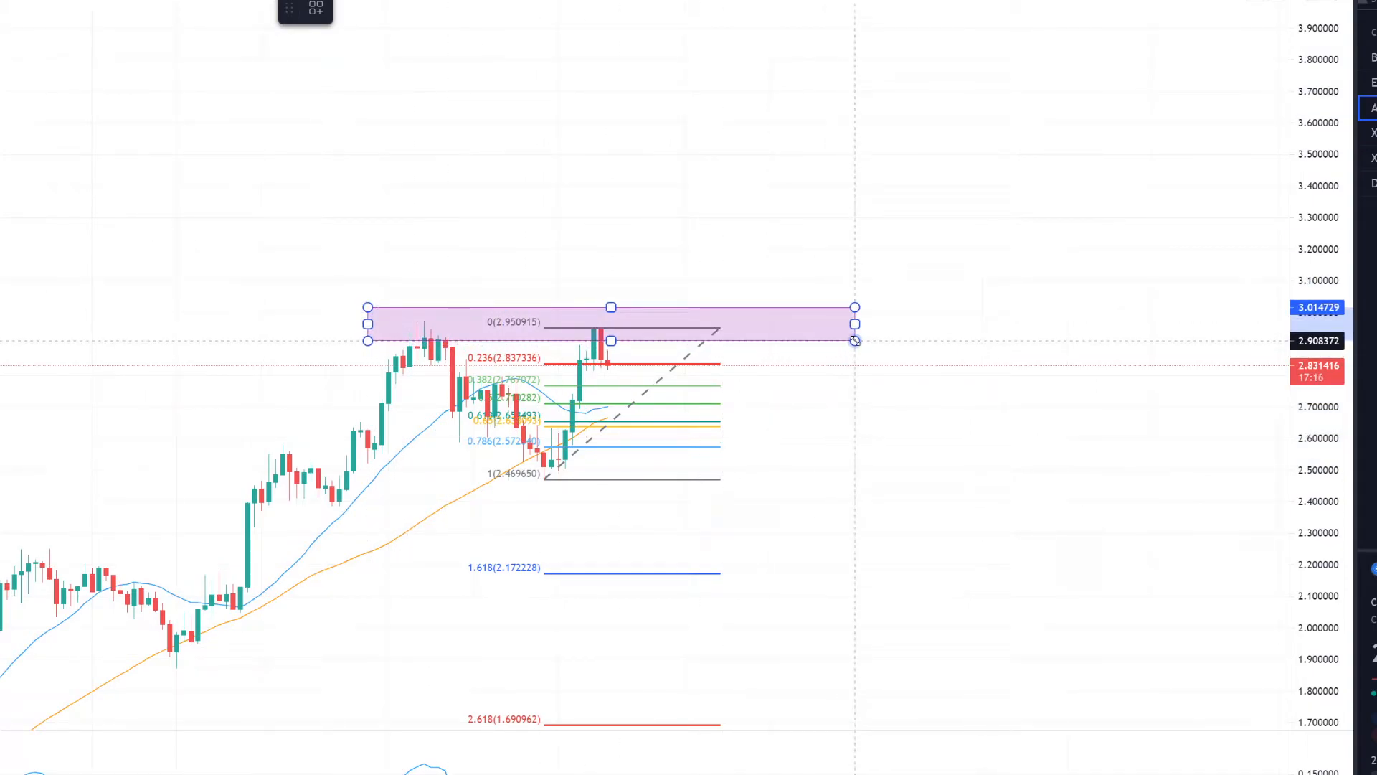
left_click_drag(855, 342, 758, 343)
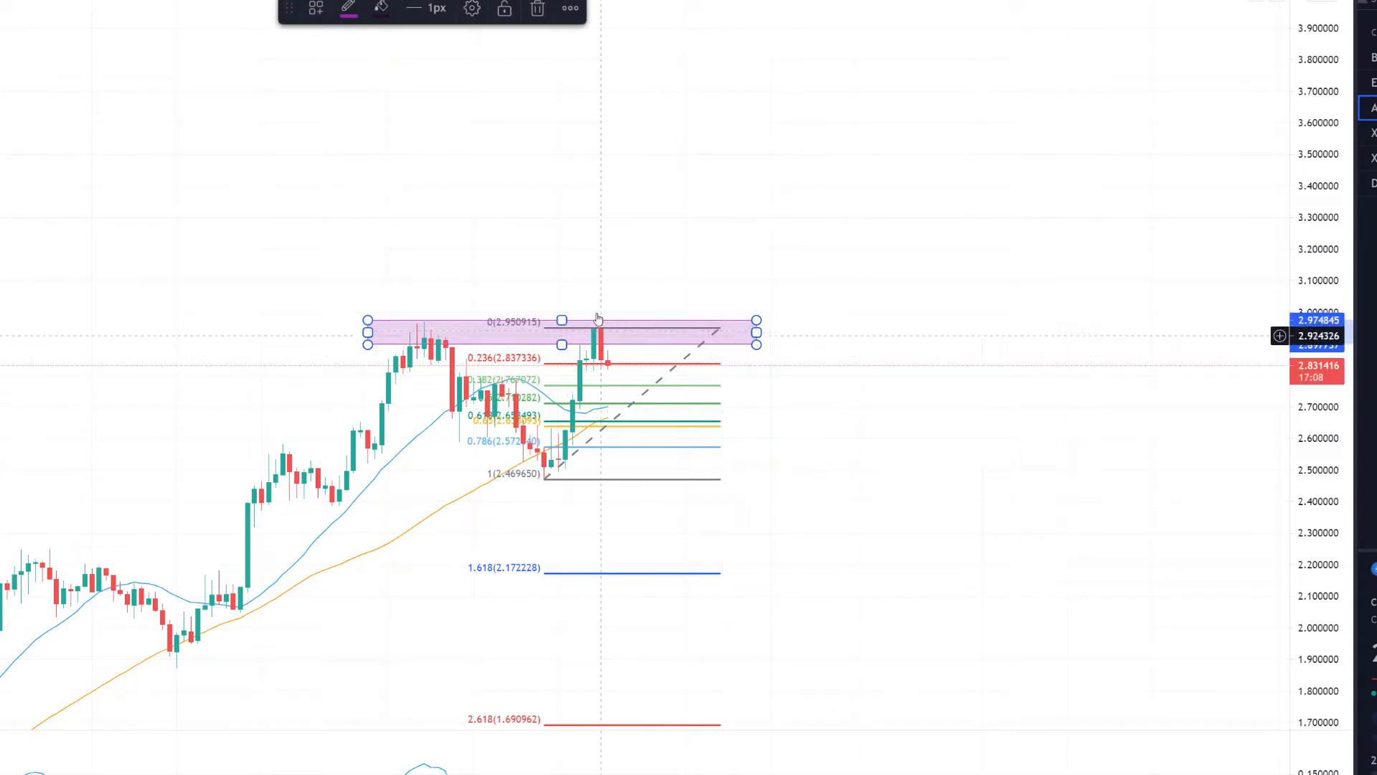
mouse_move(571, 201)
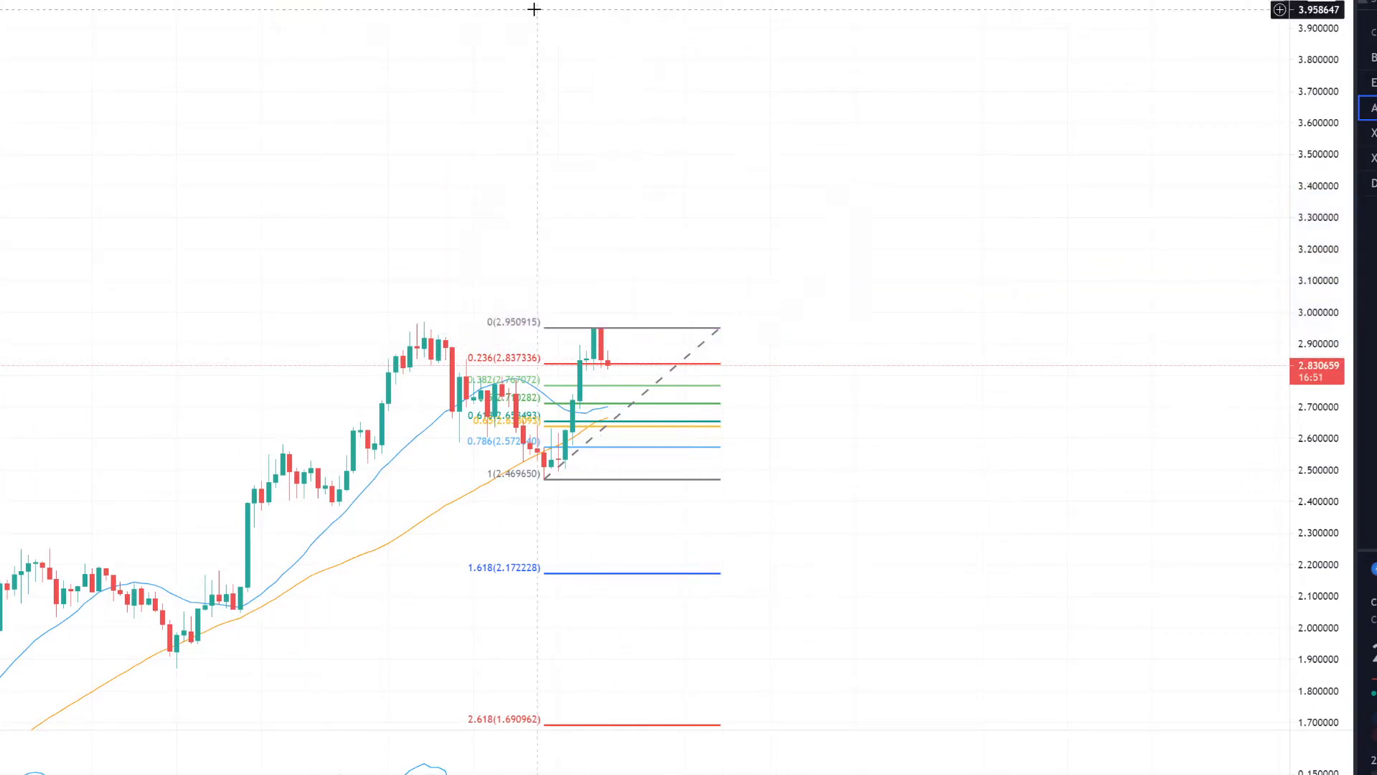
mouse_move(419, 304)
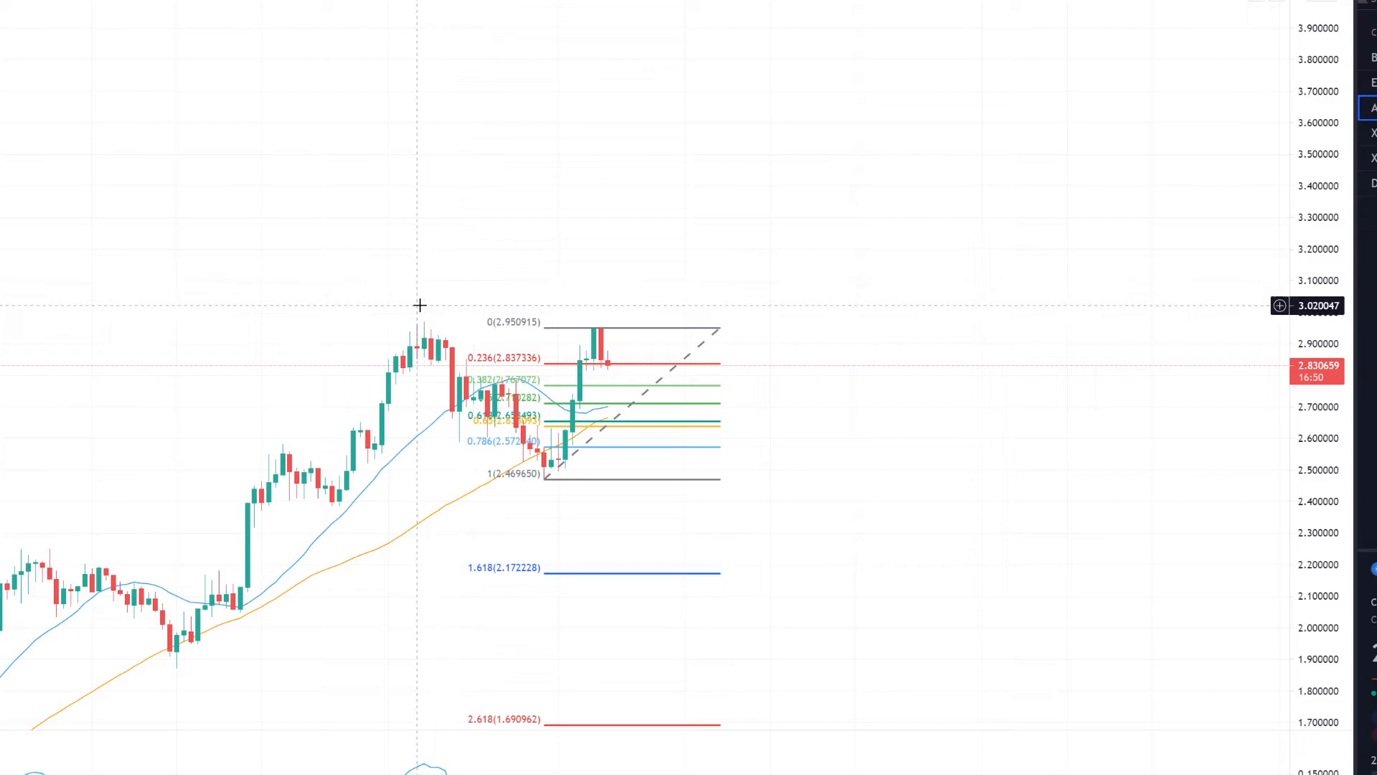
mouse_move(396, 311)
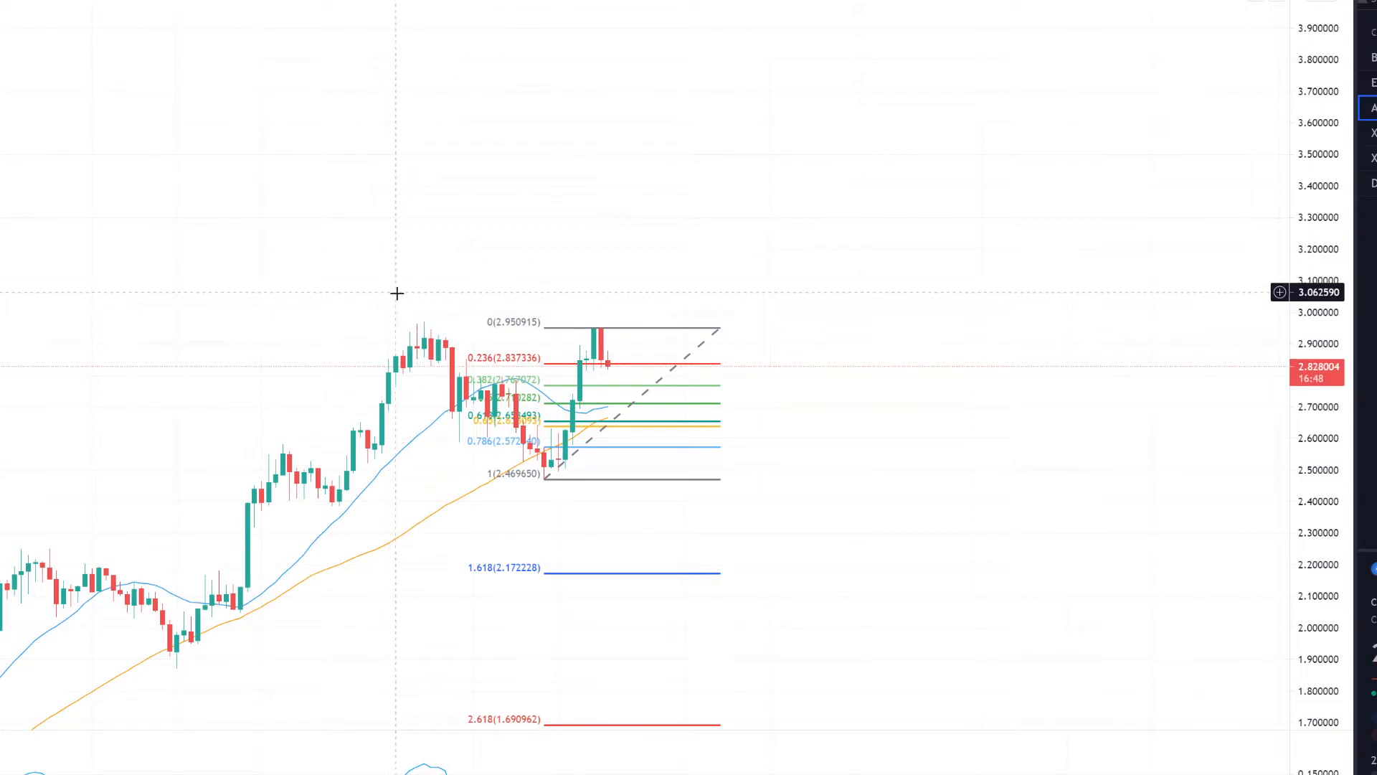
mouse_move(267, 215)
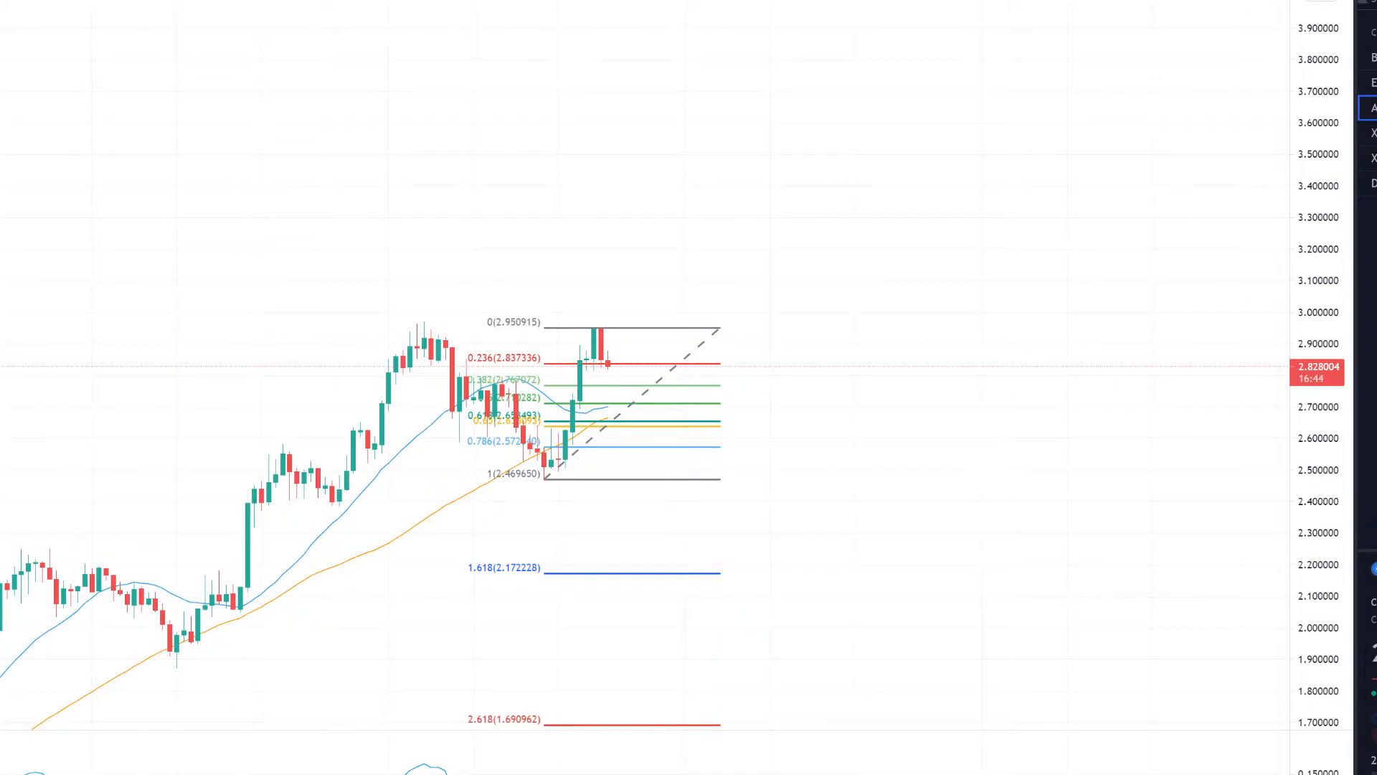
mouse_move(916, 425)
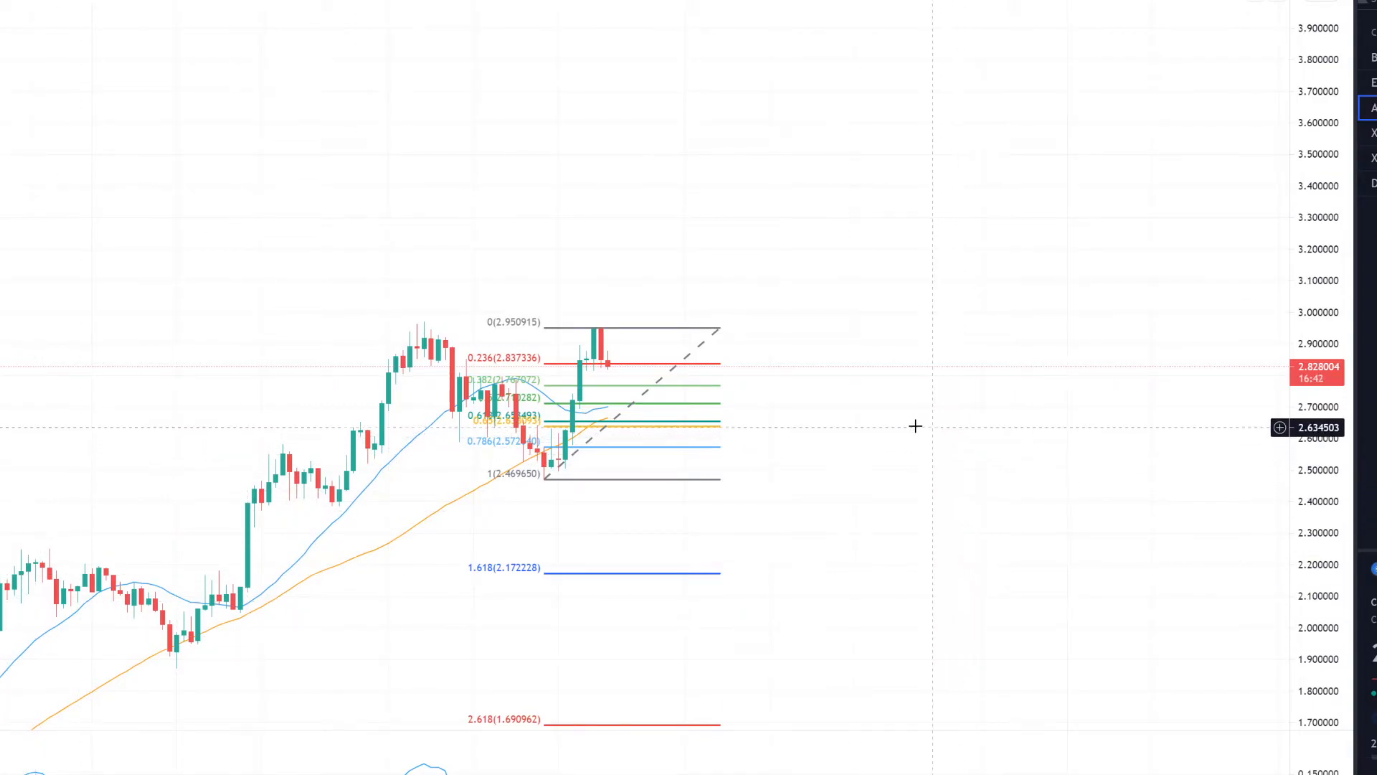
mouse_move(629, 385)
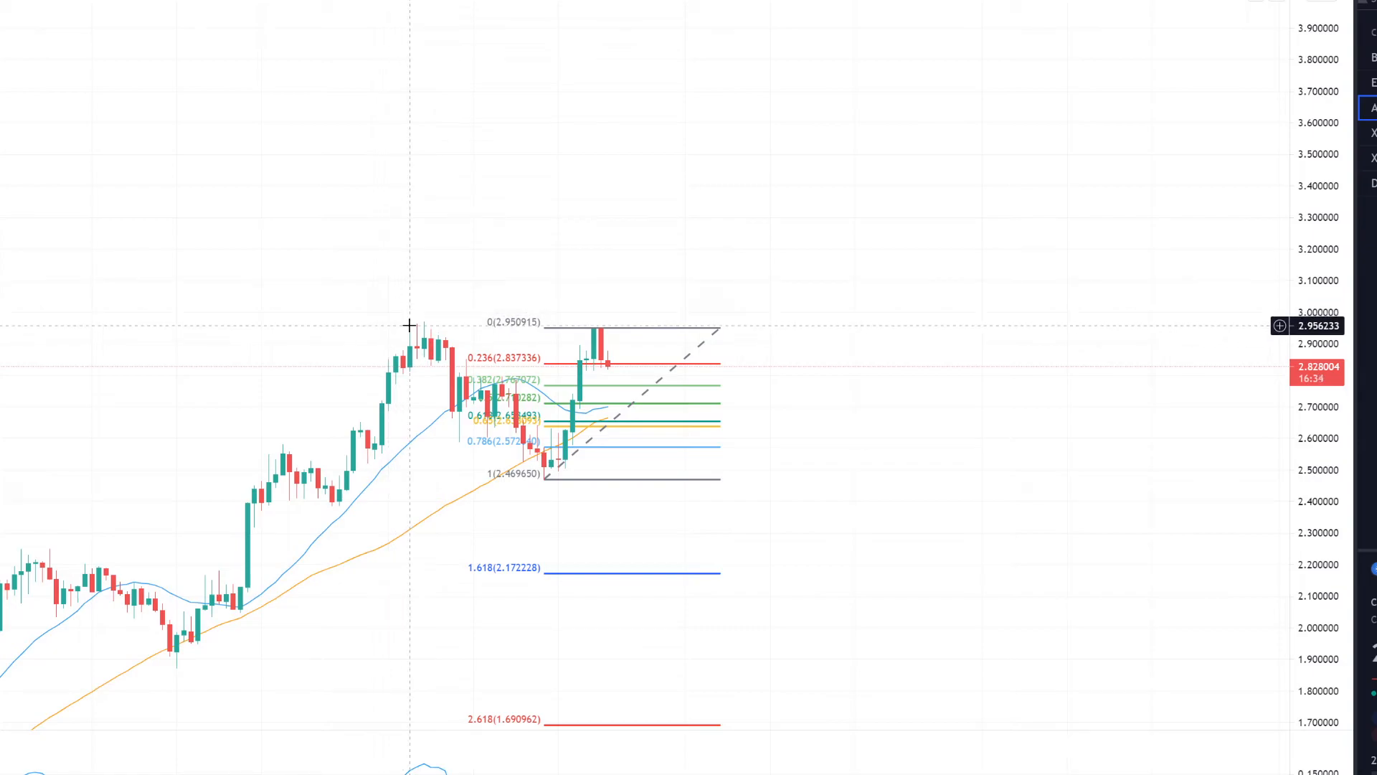
mouse_move(582, 320)
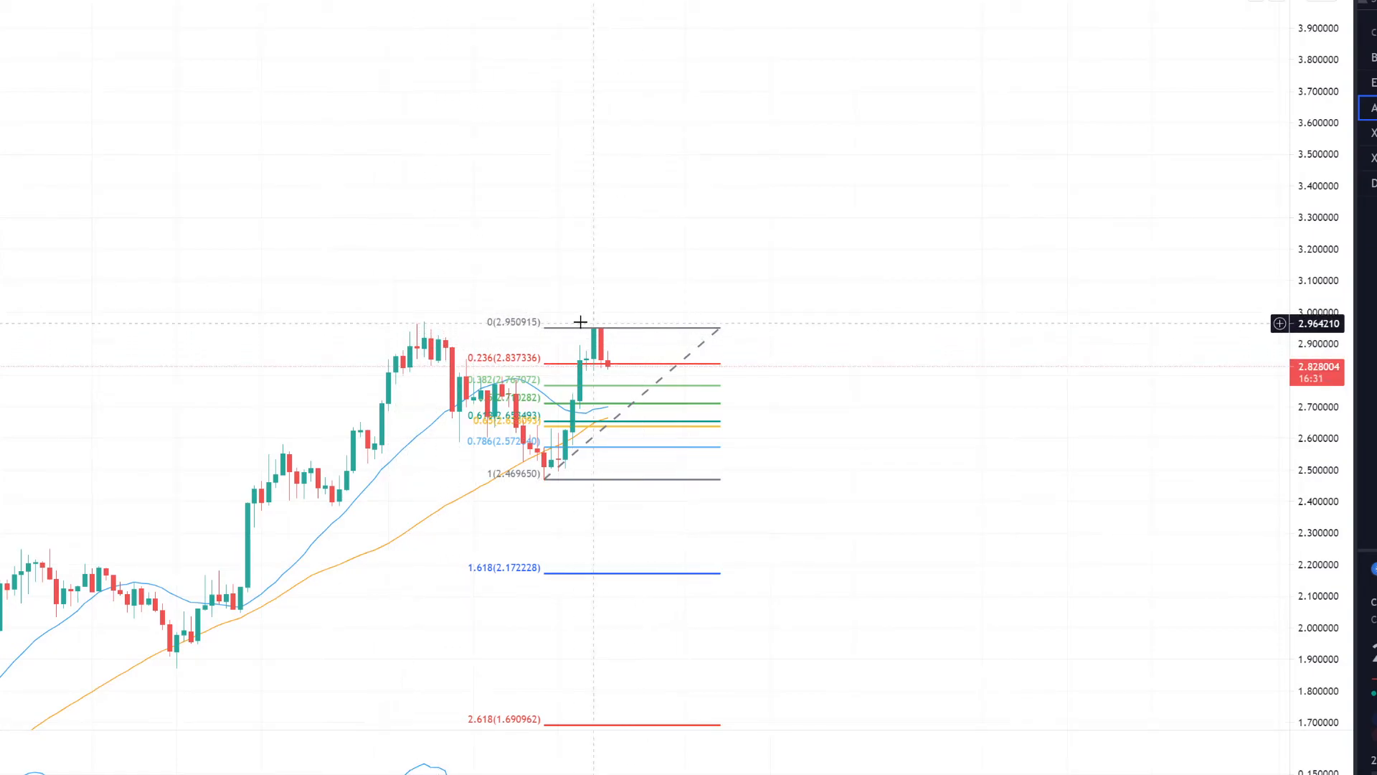
mouse_move(607, 335)
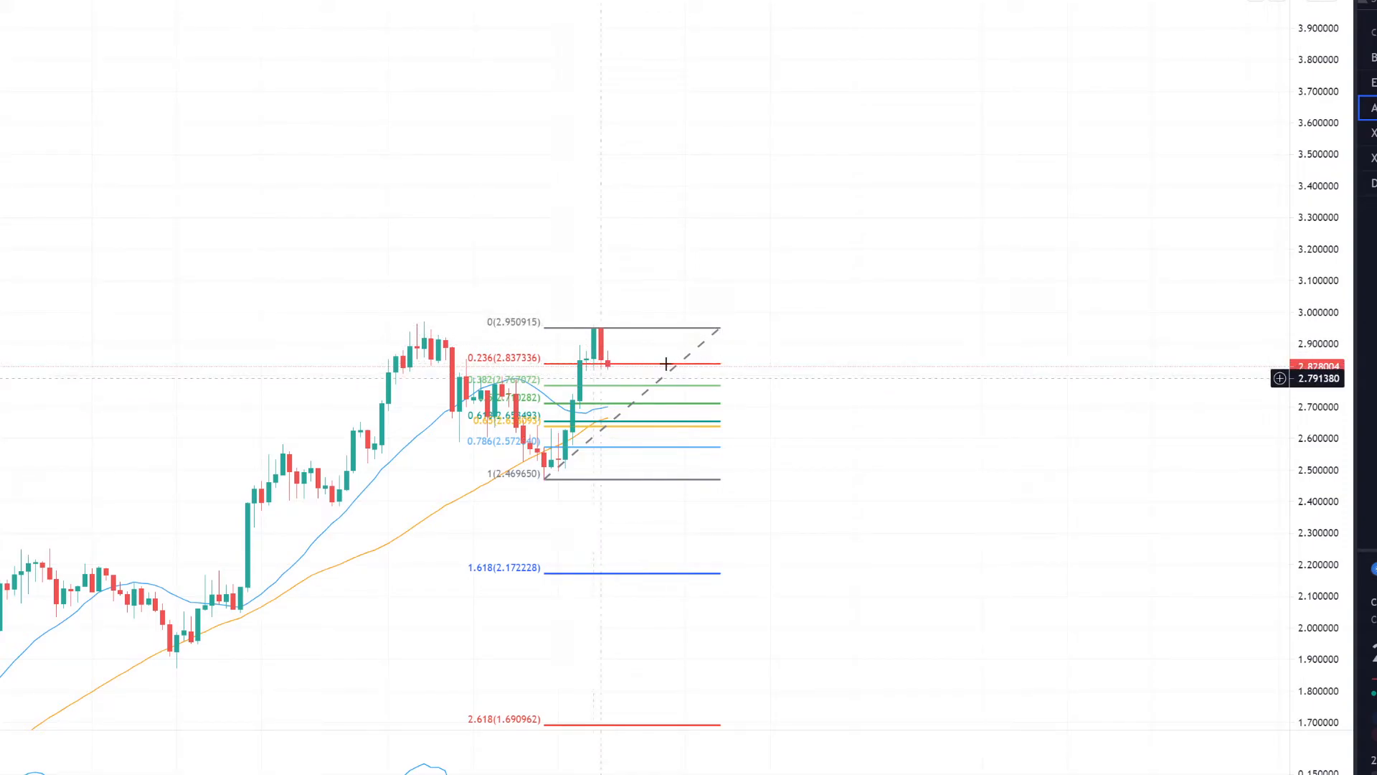
mouse_move(660, 369)
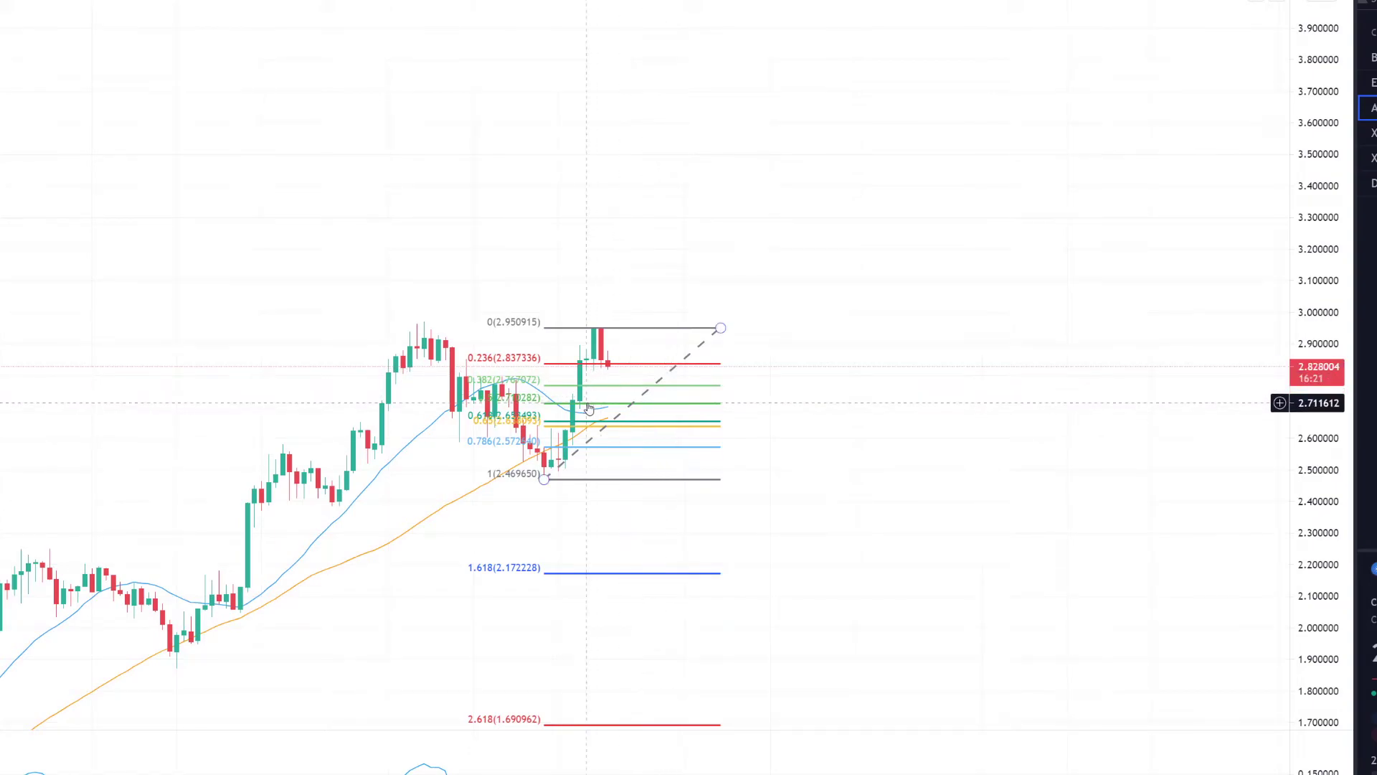
mouse_move(596, 447)
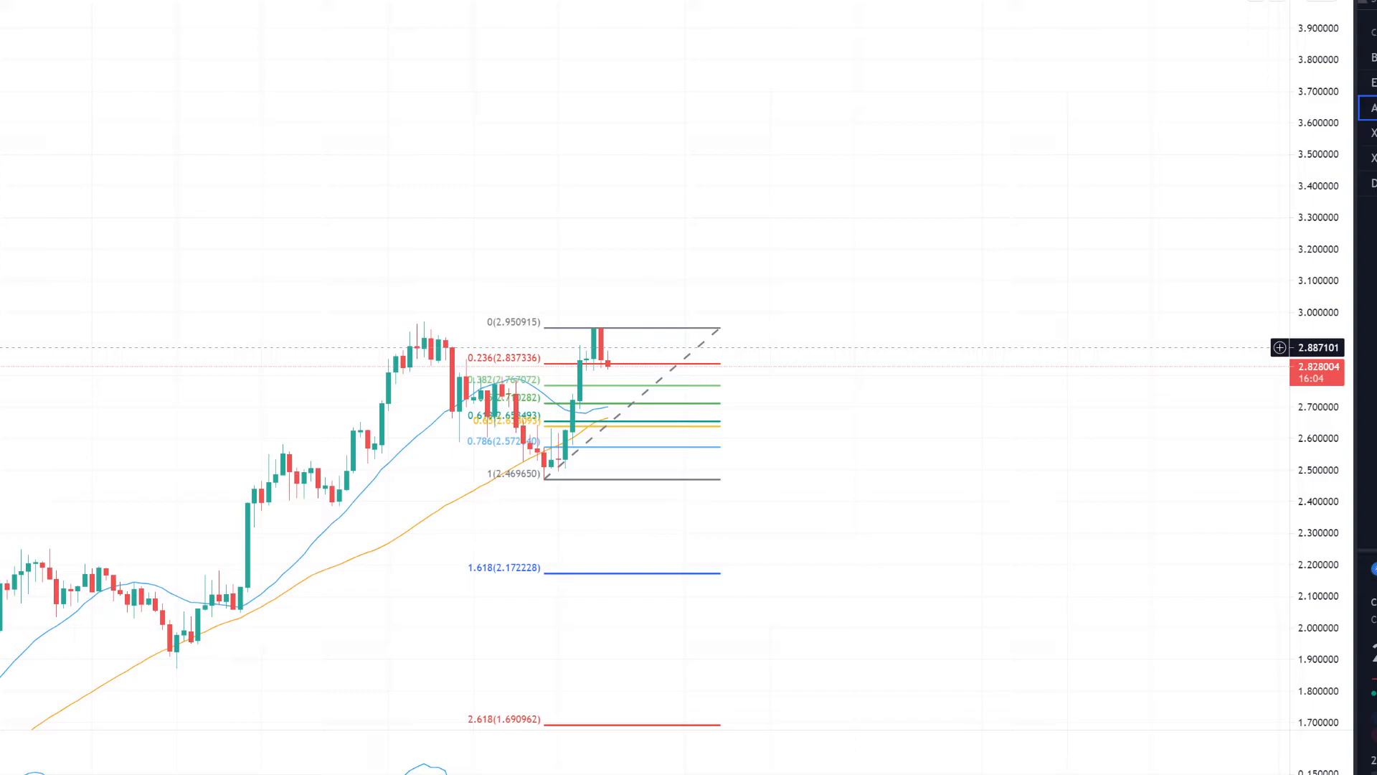
mouse_move(746, 478)
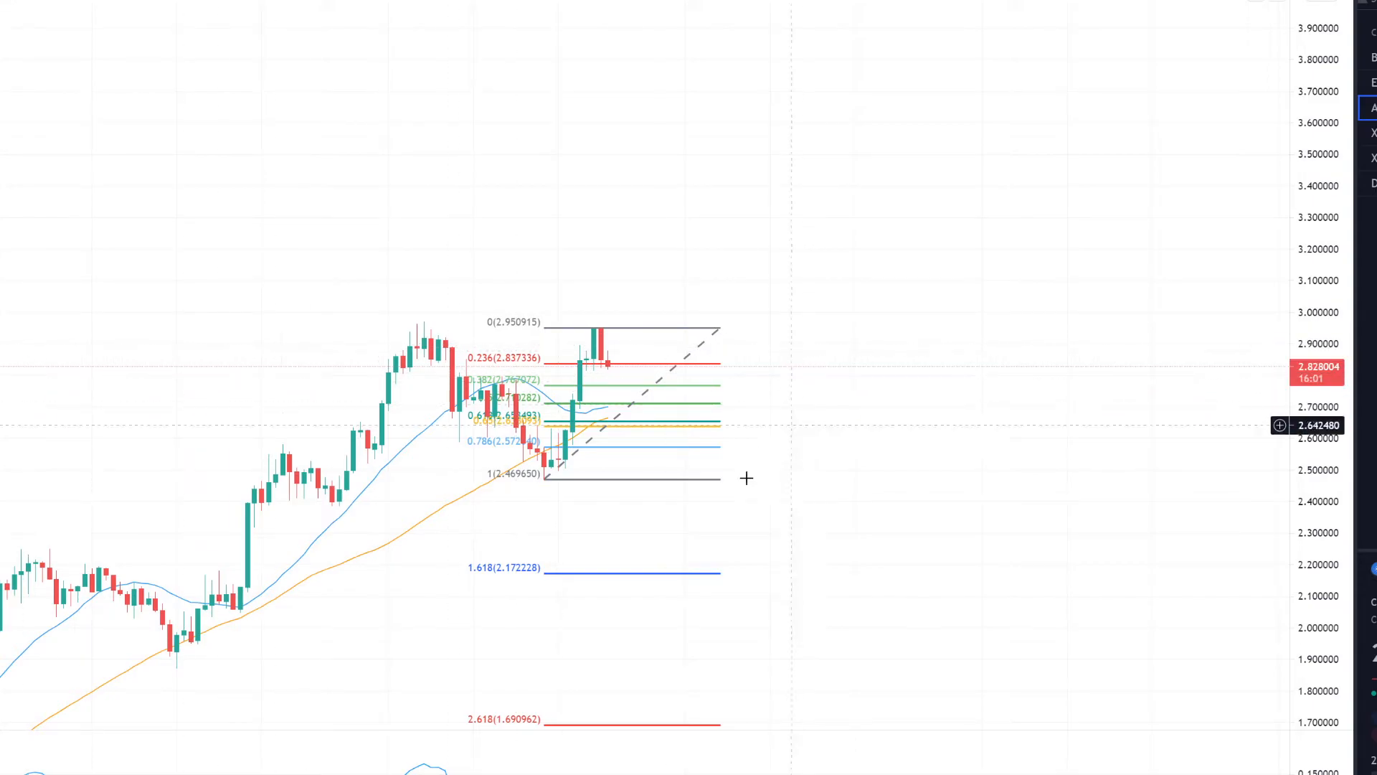
mouse_move(247, 531)
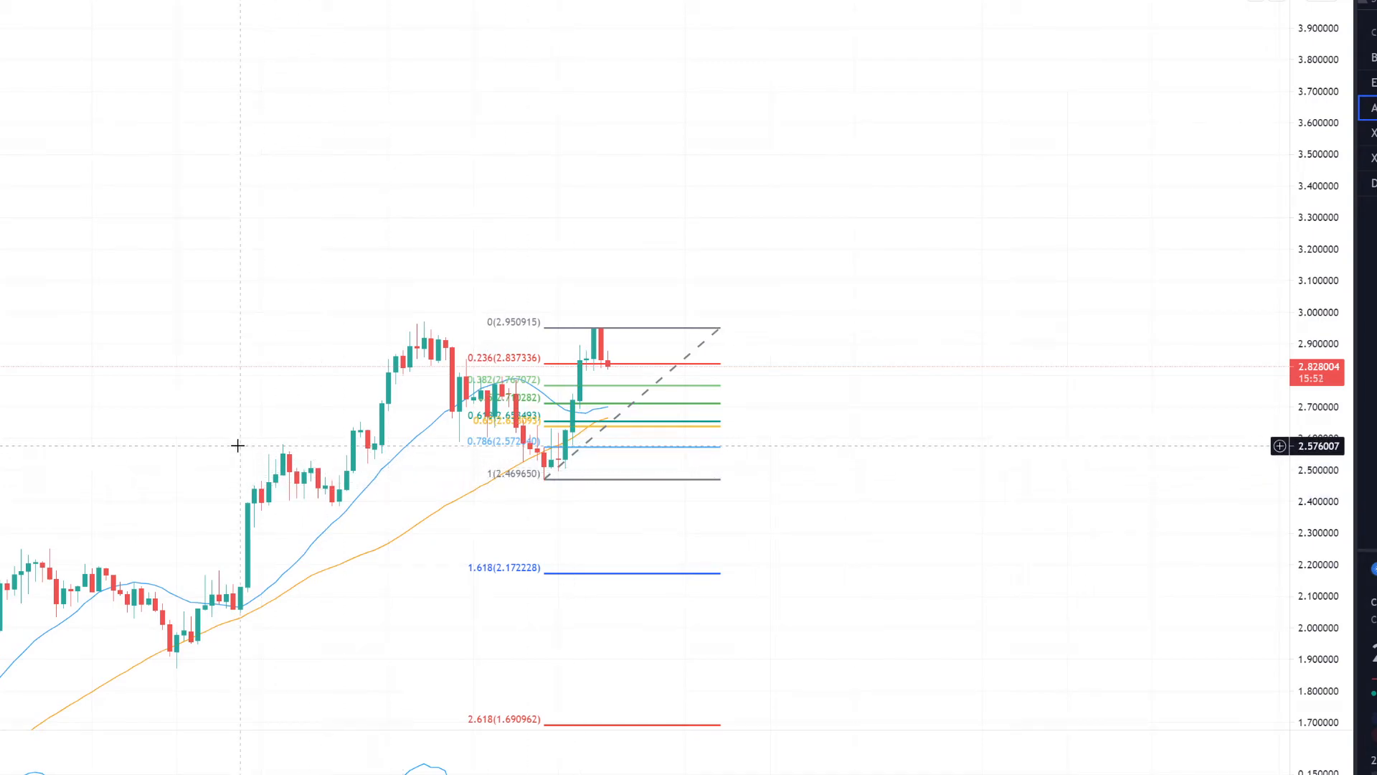
mouse_move(333, 467)
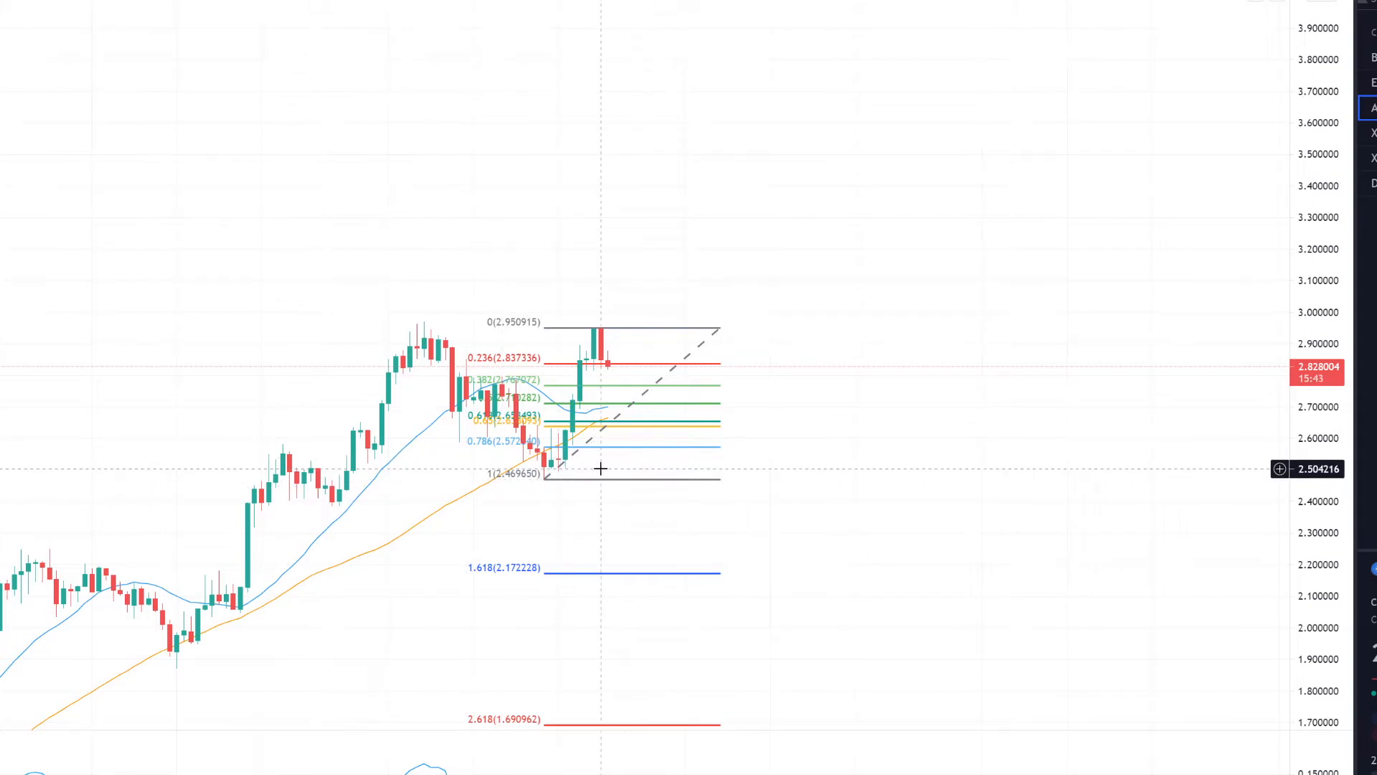
mouse_move(767, 468)
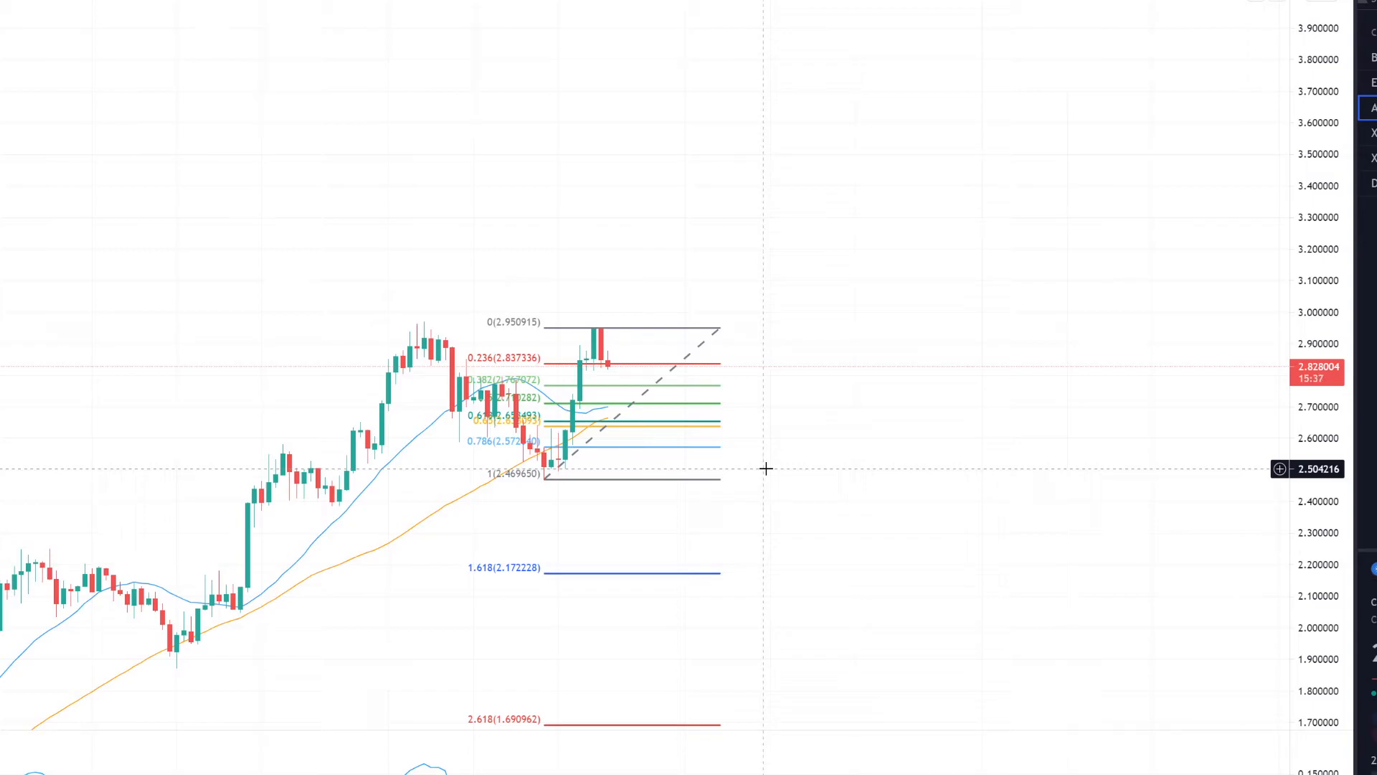
mouse_move(593, 637)
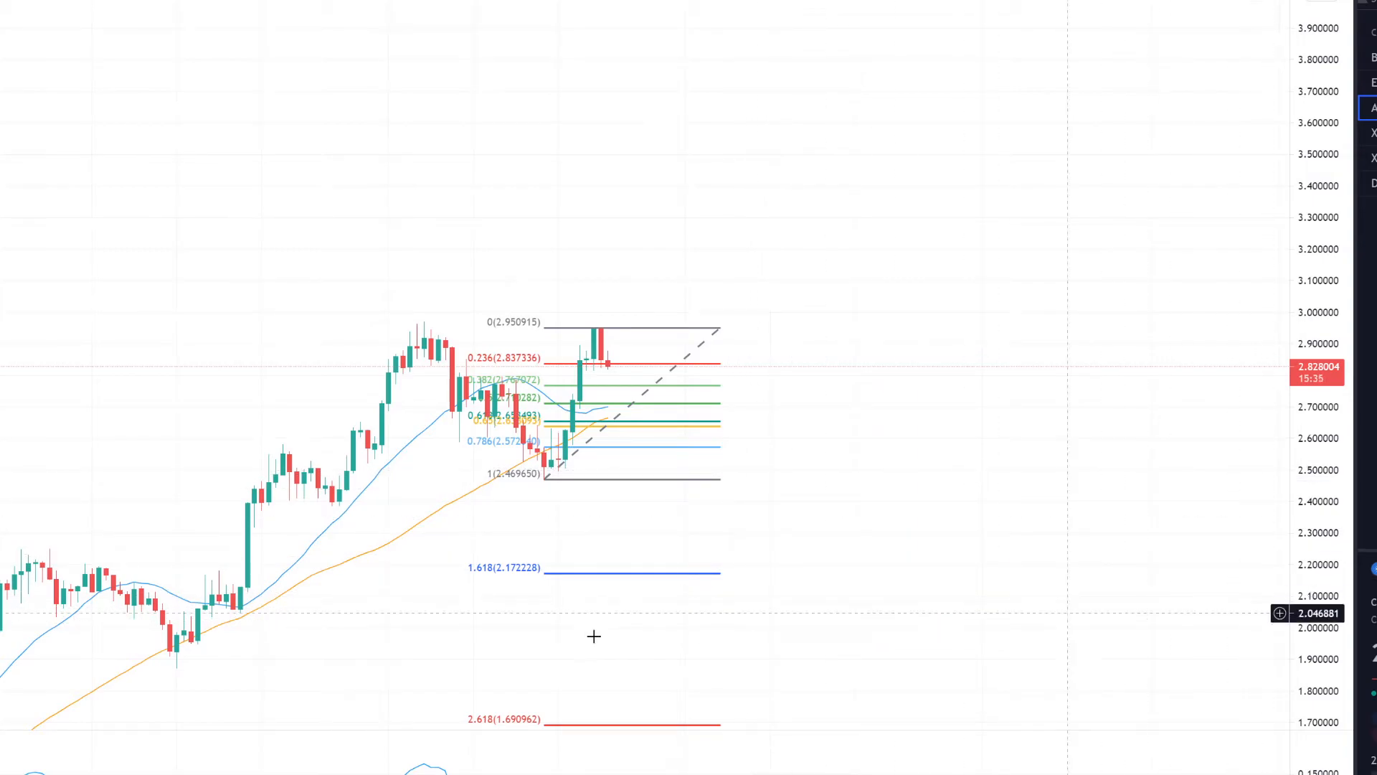
mouse_move(594, 637)
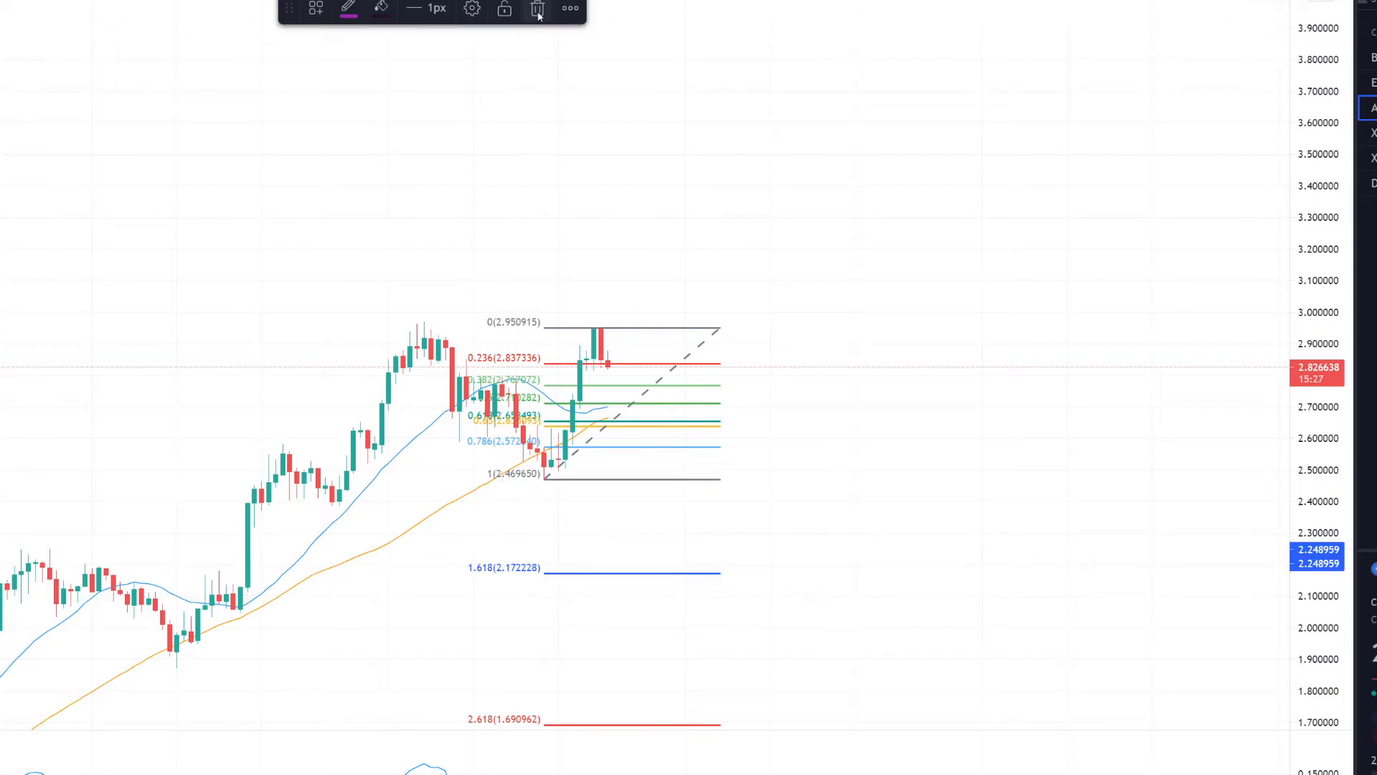
Step: Shade a purple rectangle support zone from about 2.16 down to 1.91 across the chart
left_click(536, 8)
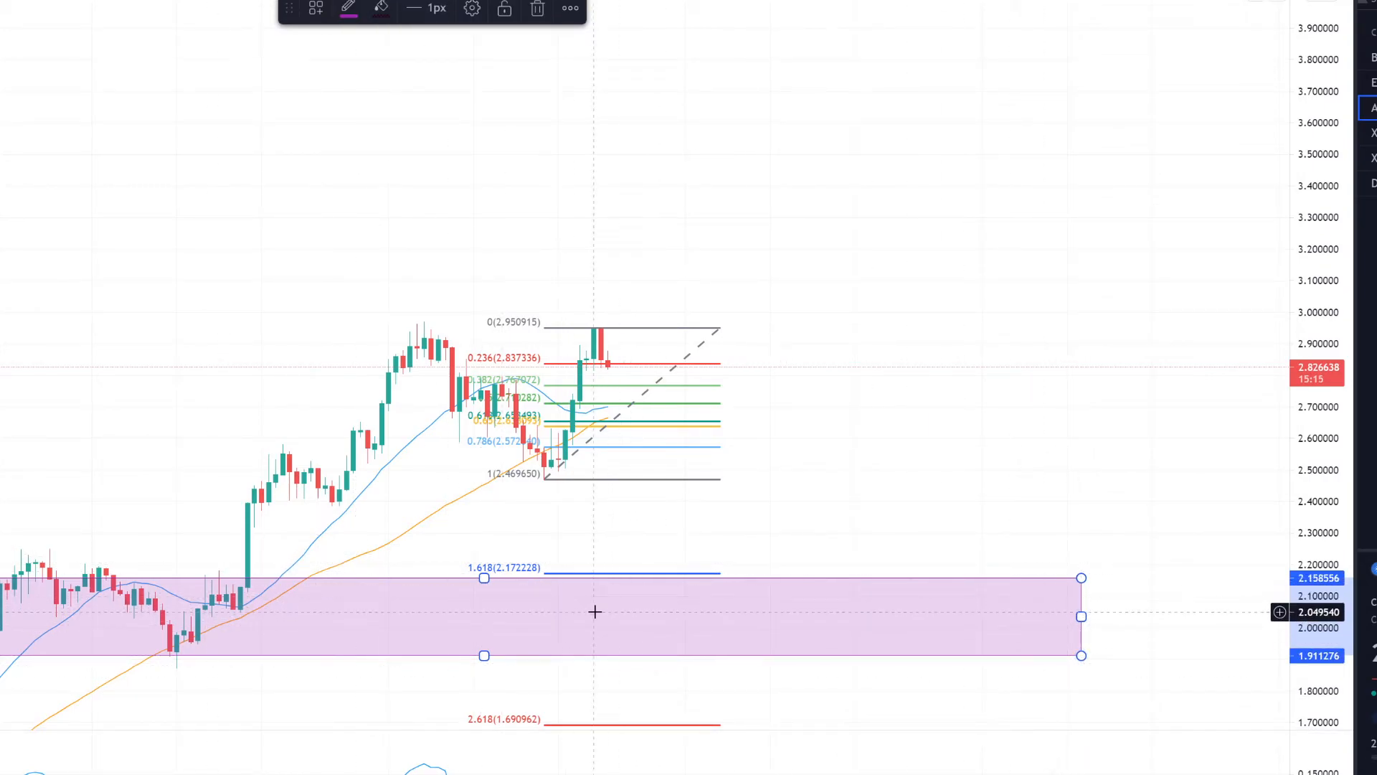
mouse_move(585, 583)
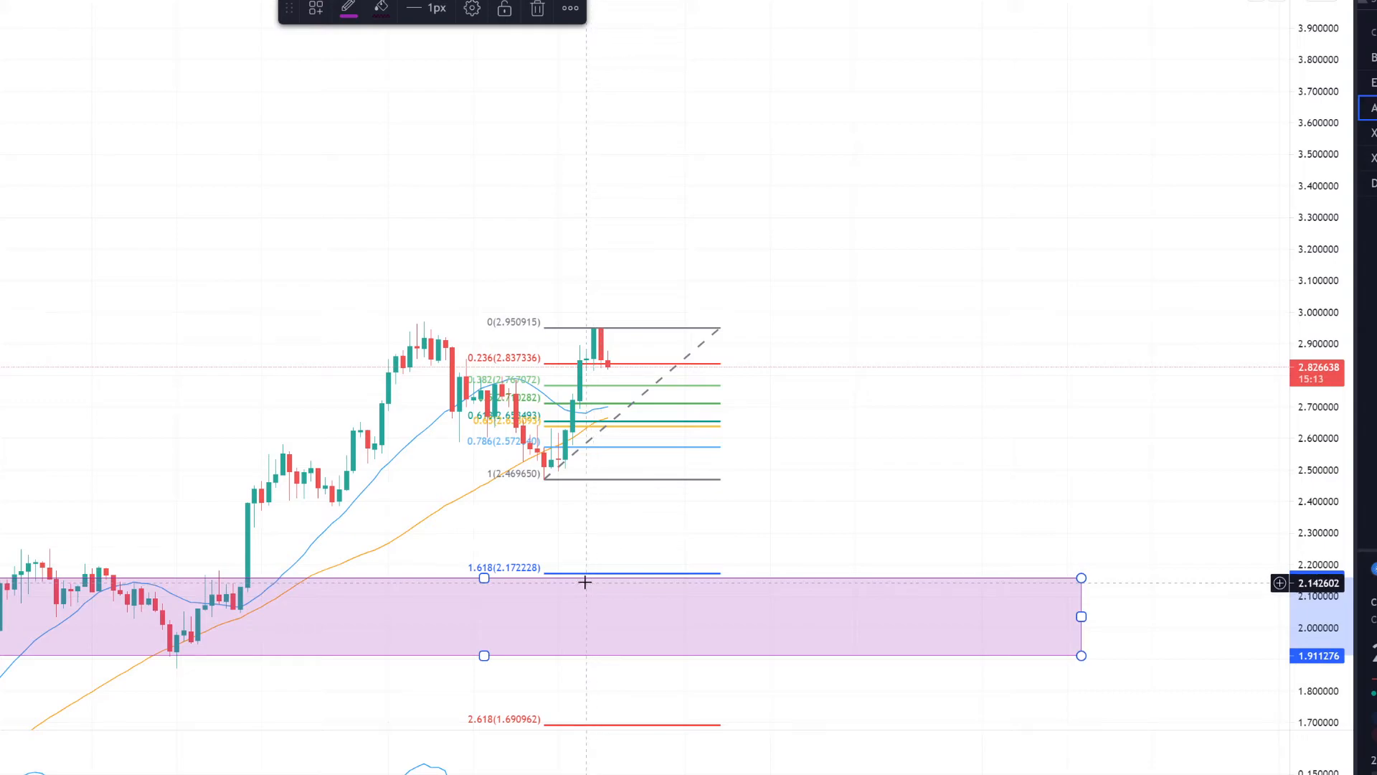
mouse_move(574, 579)
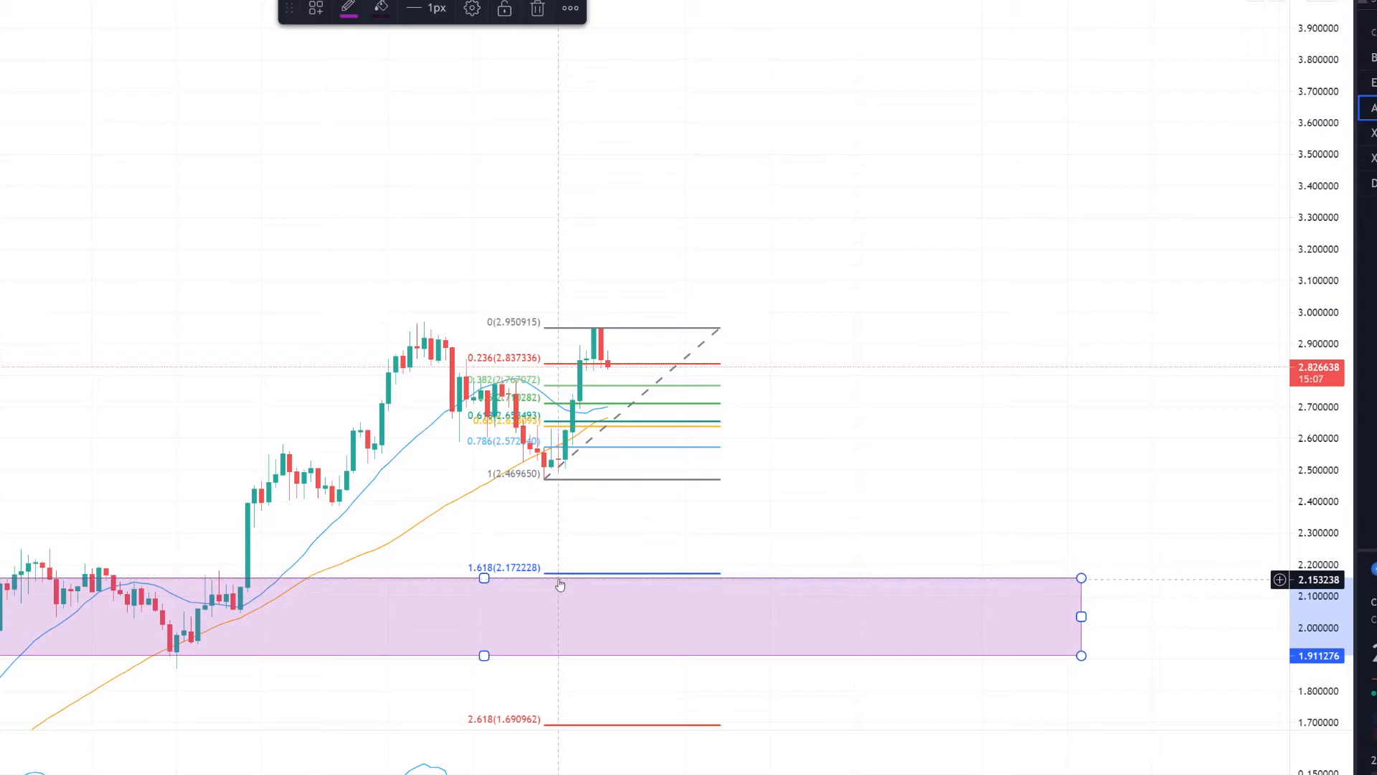
mouse_move(607, 377)
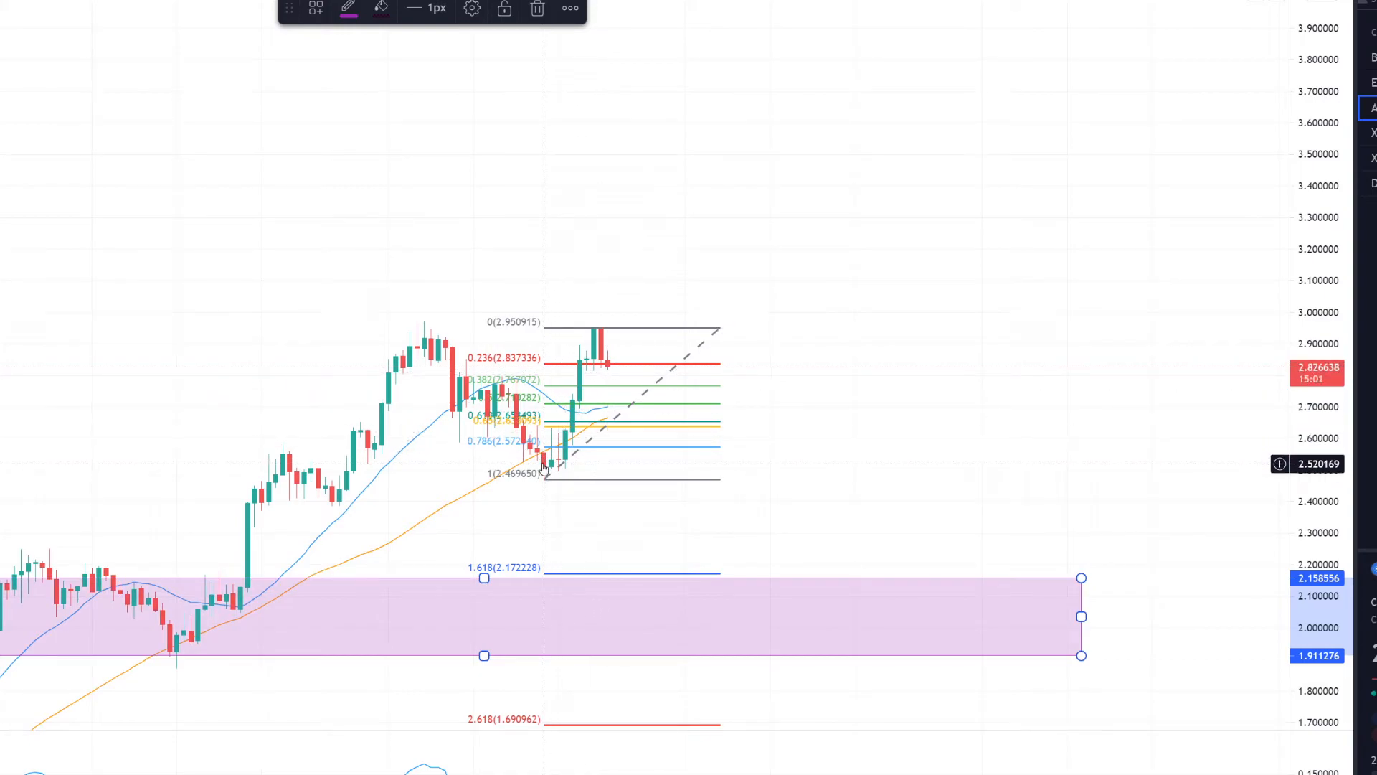
mouse_move(617, 316)
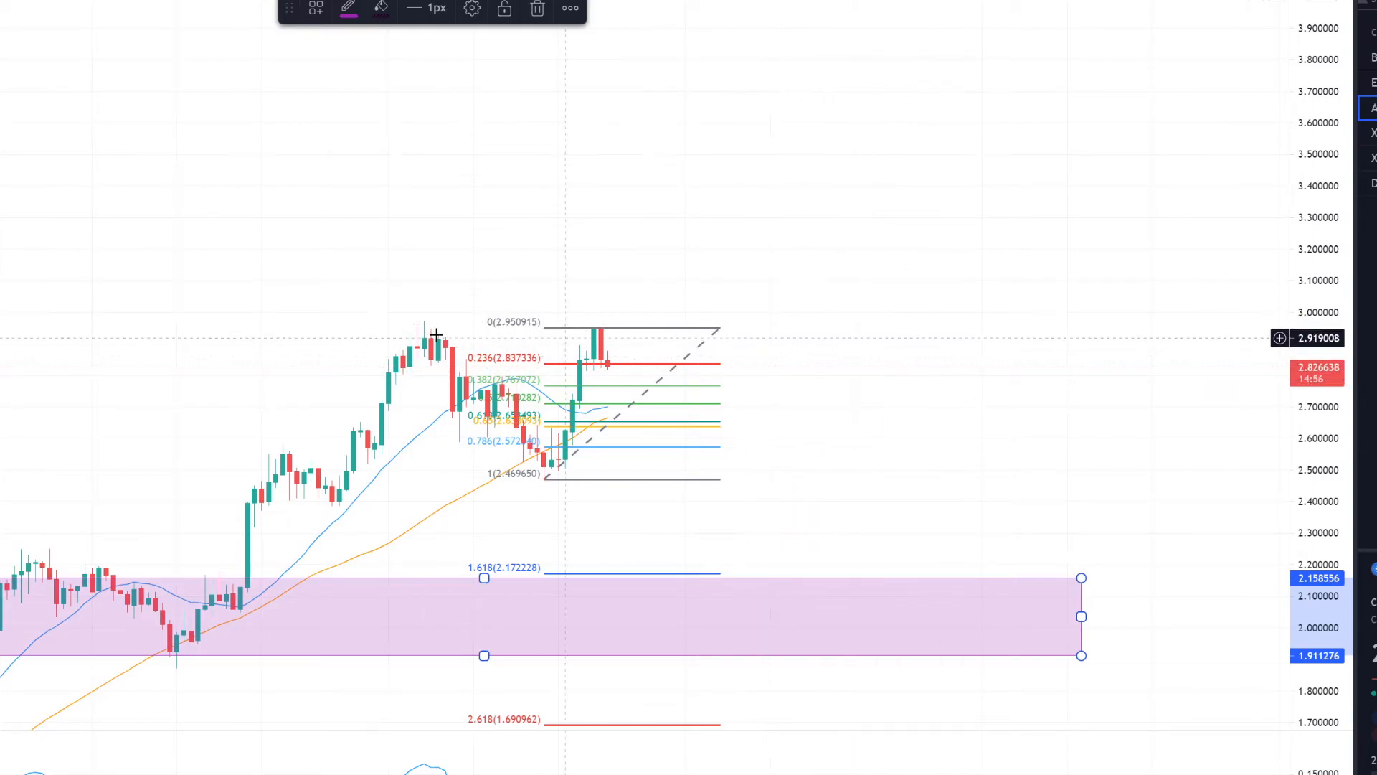
mouse_move(813, 327)
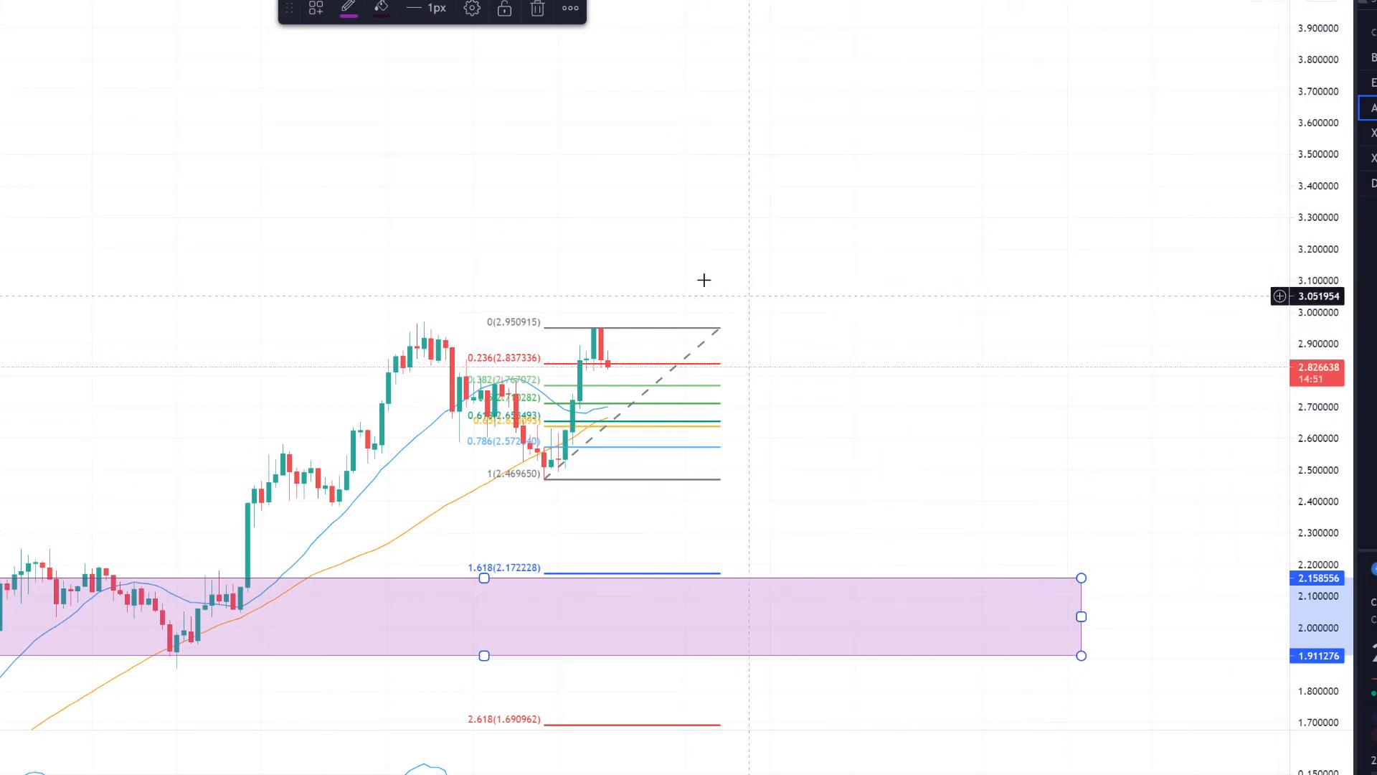
mouse_move(696, 272)
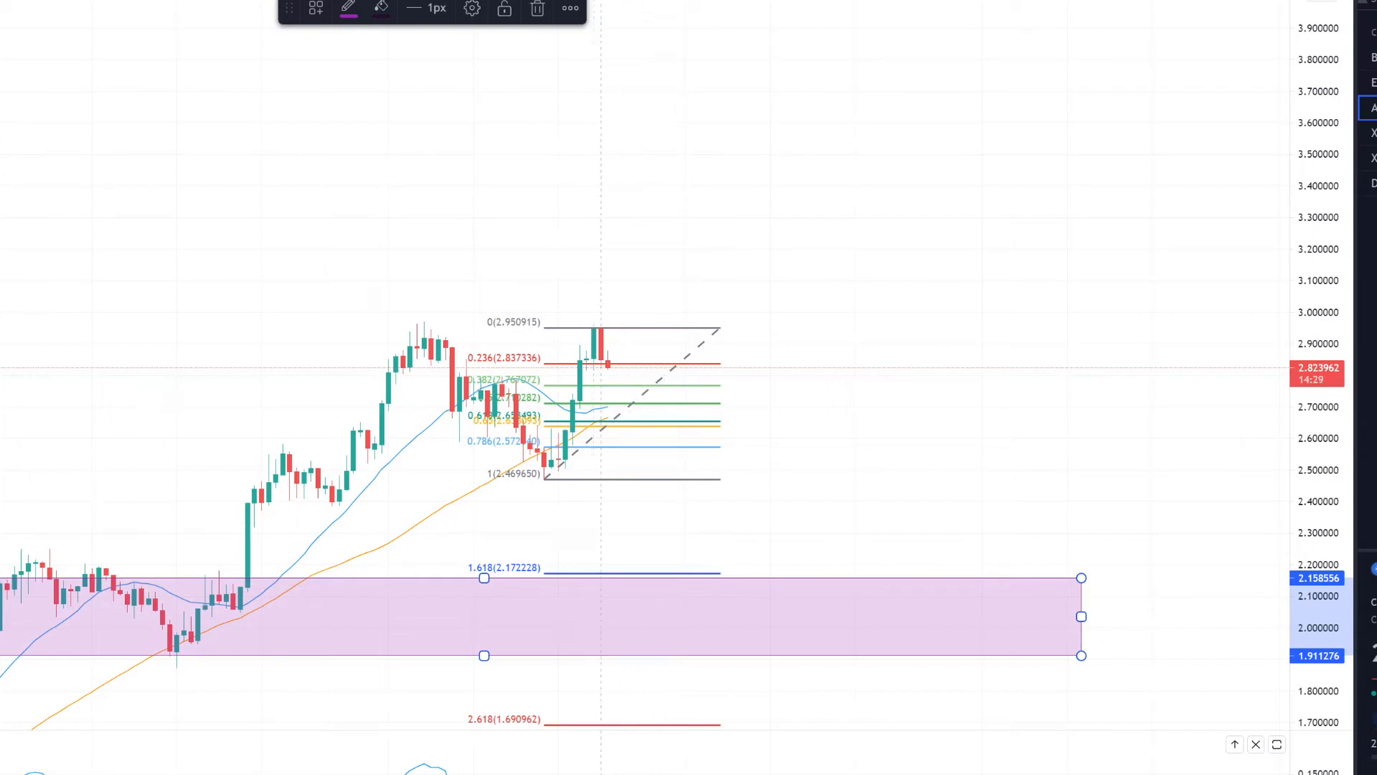
mouse_move(611, 410)
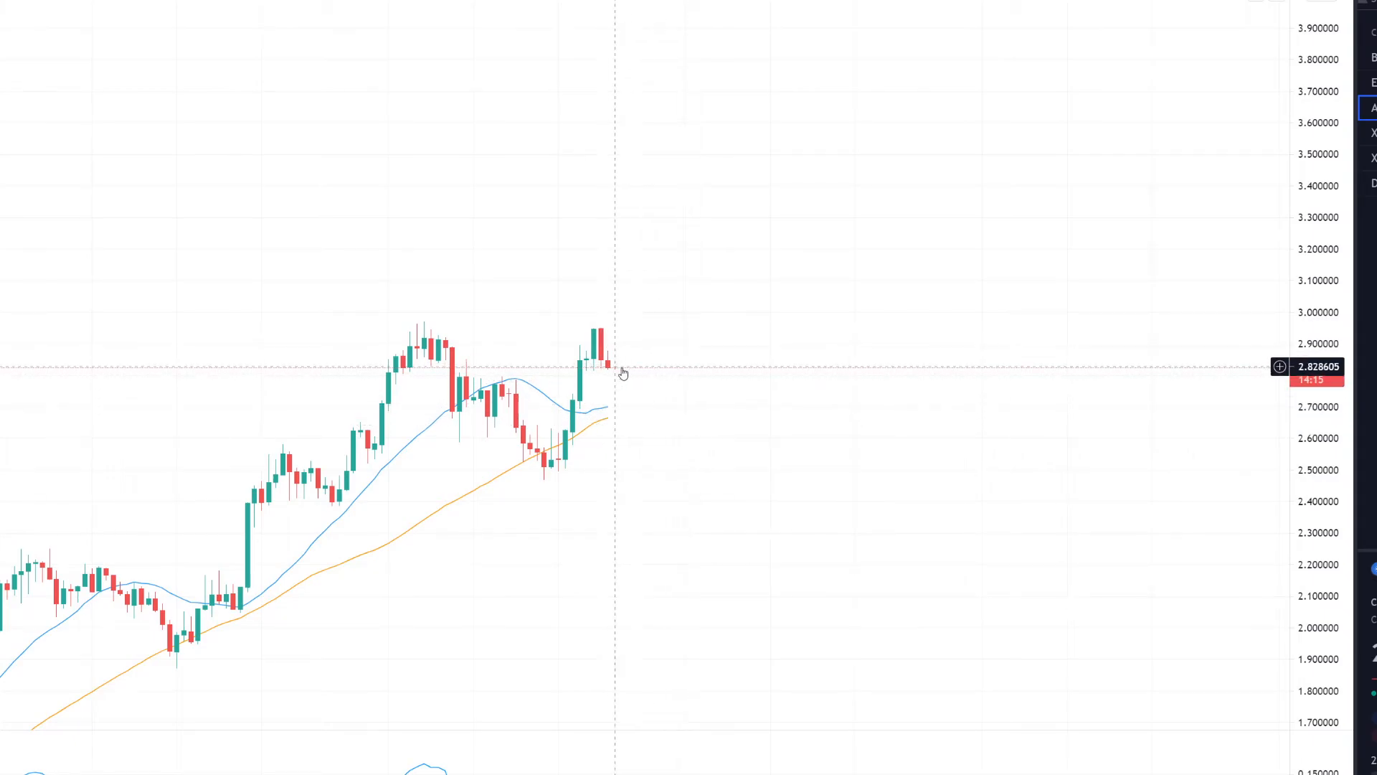
mouse_move(637, 373)
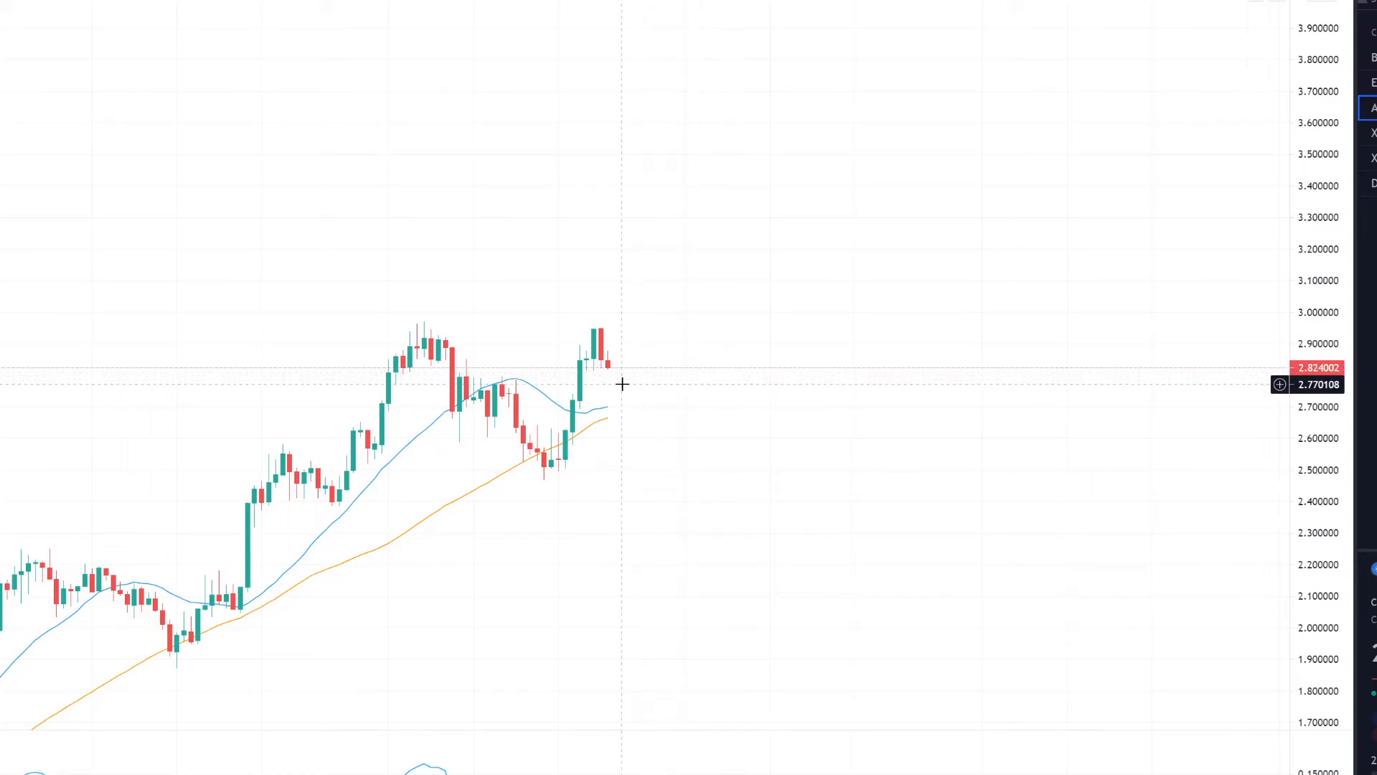
mouse_move(643, 381)
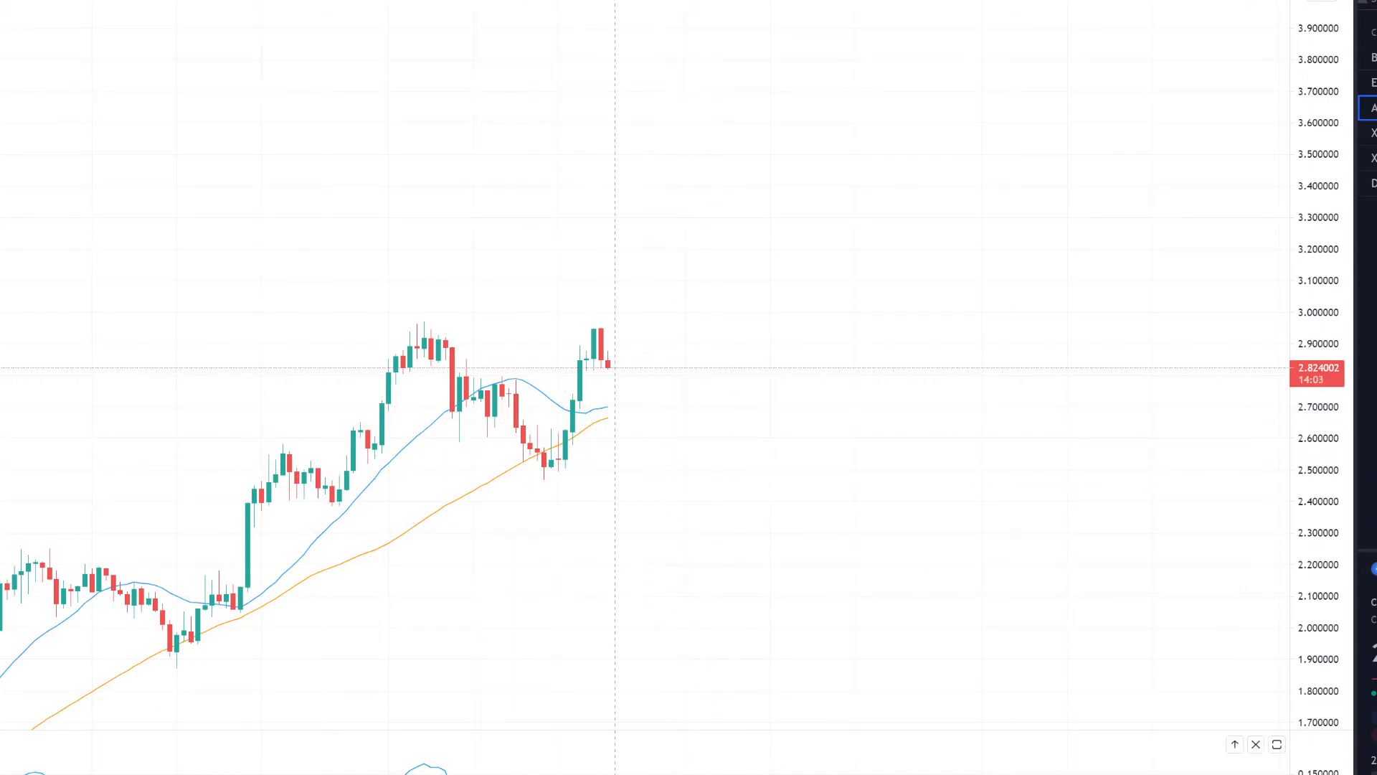
mouse_move(449, 513)
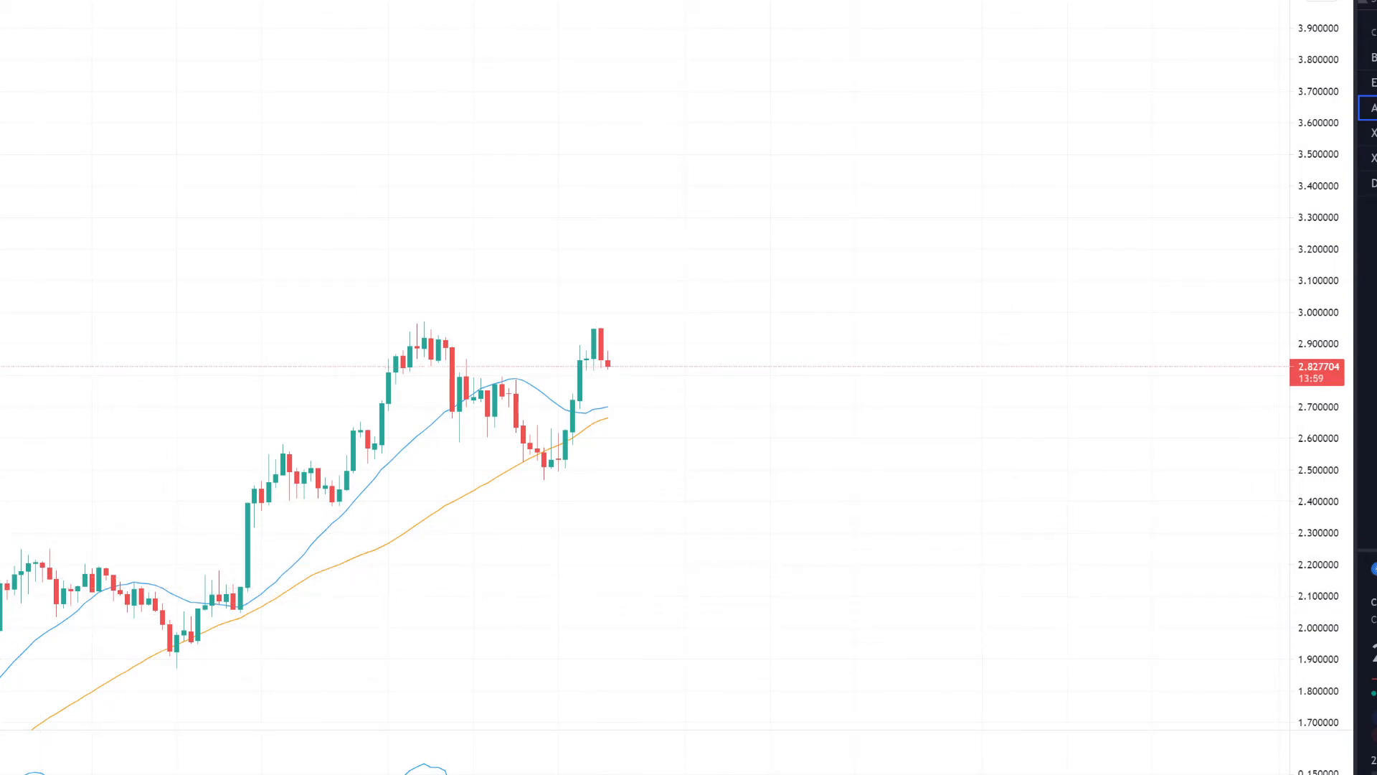
mouse_move(1280, 674)
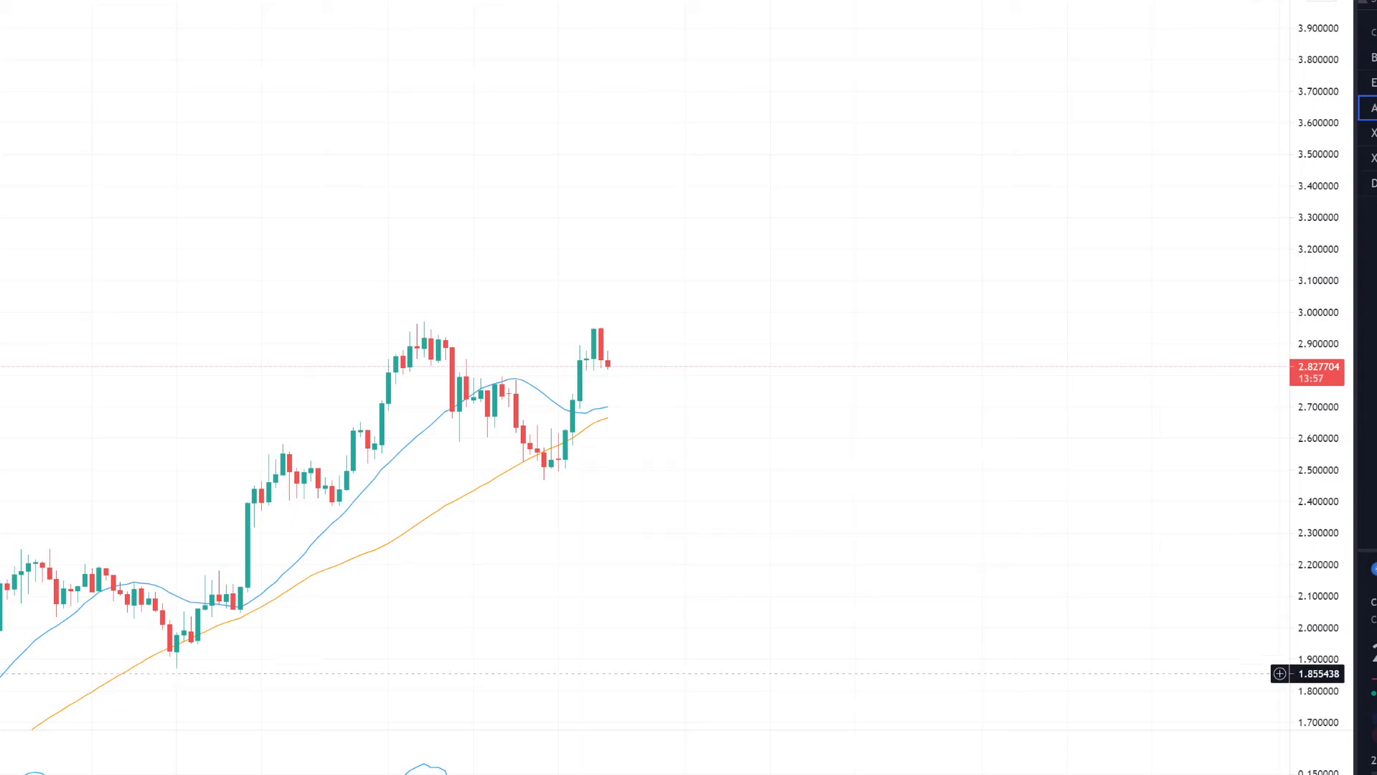